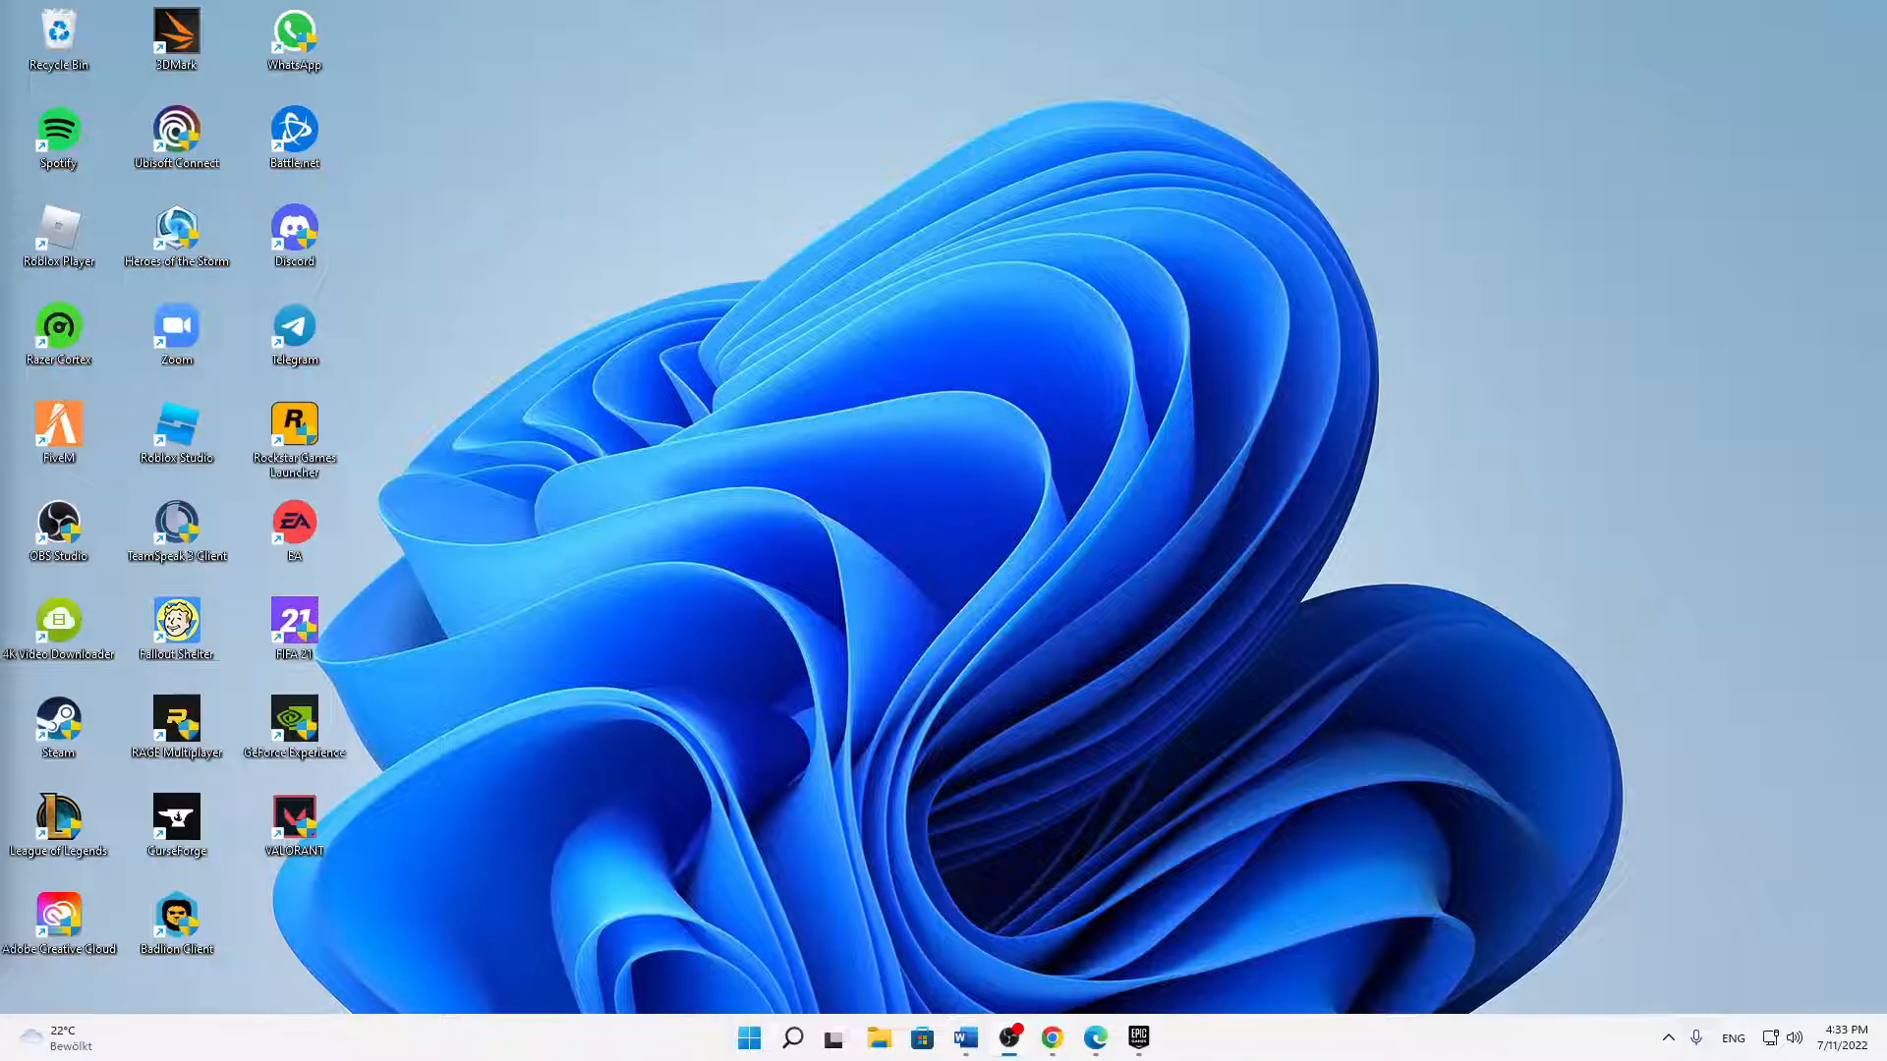
{"action": "mouse_move", "coordinate": [868, 811]}
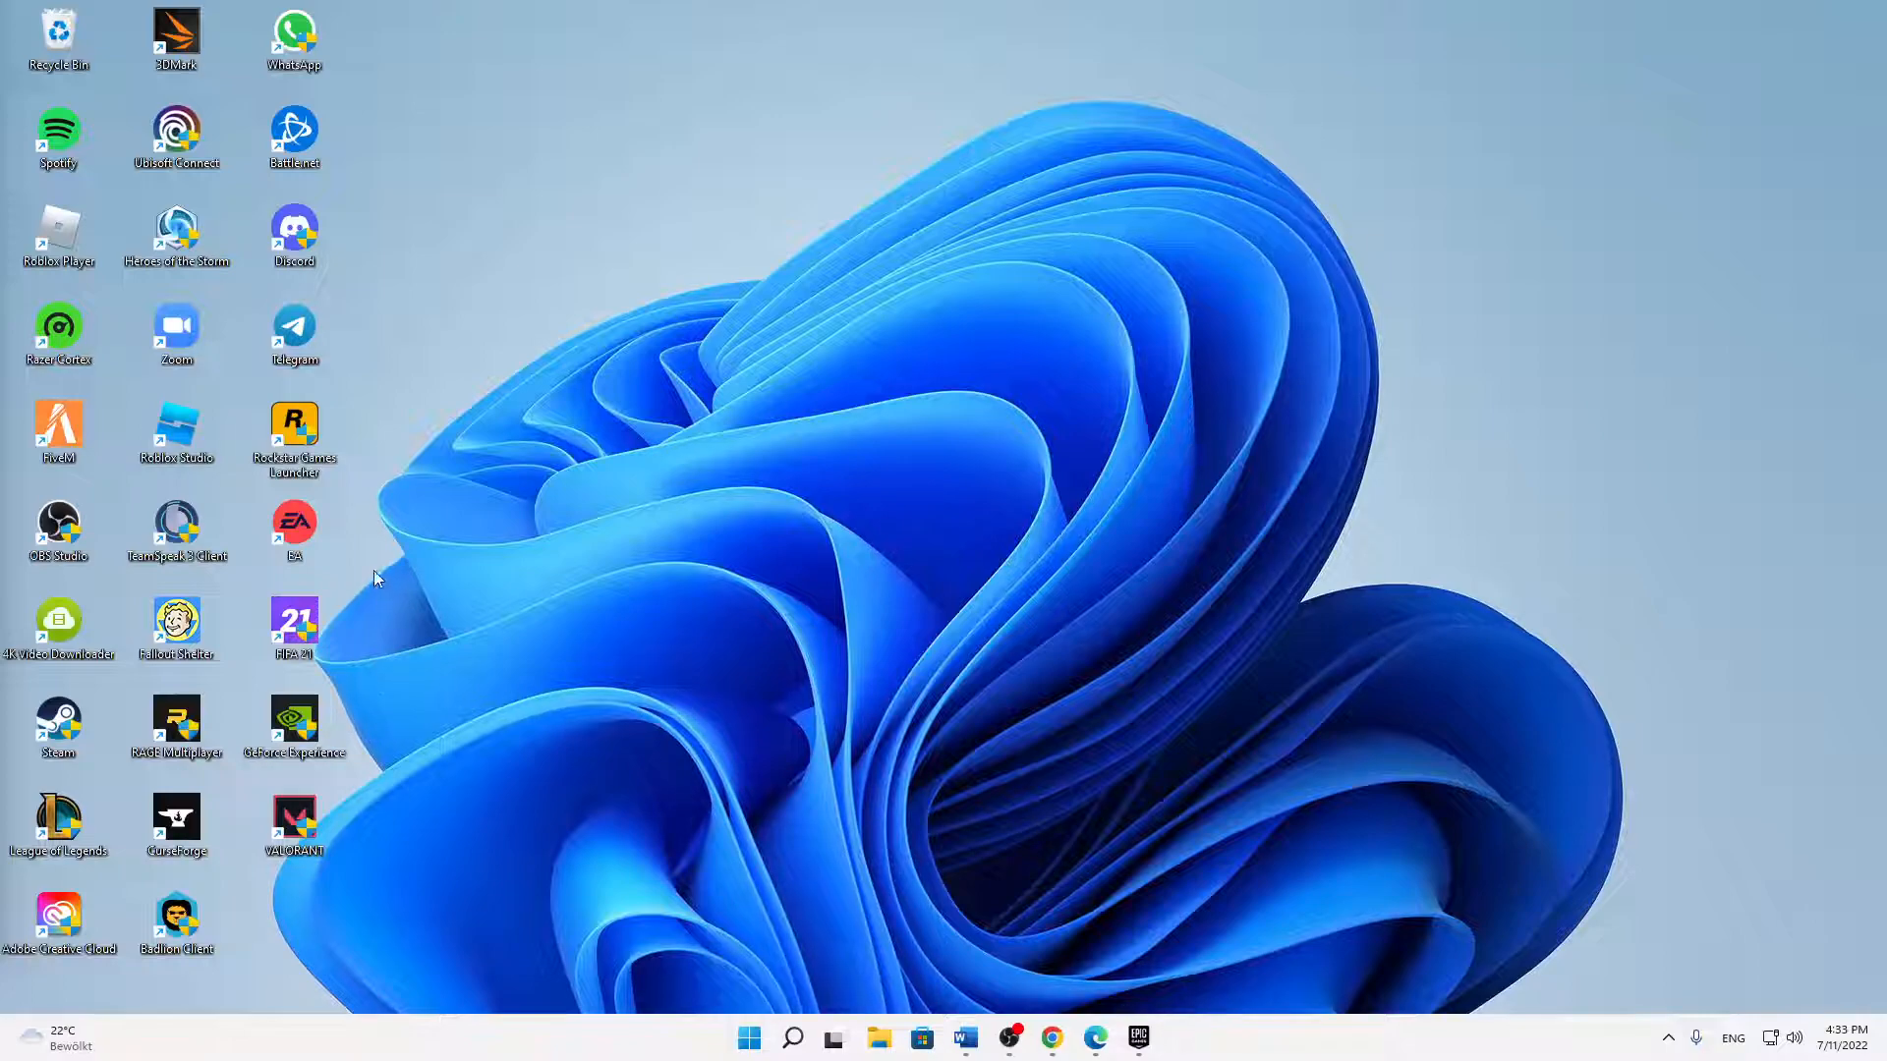
{"action": "mouse_move", "coordinate": [951, 385]}
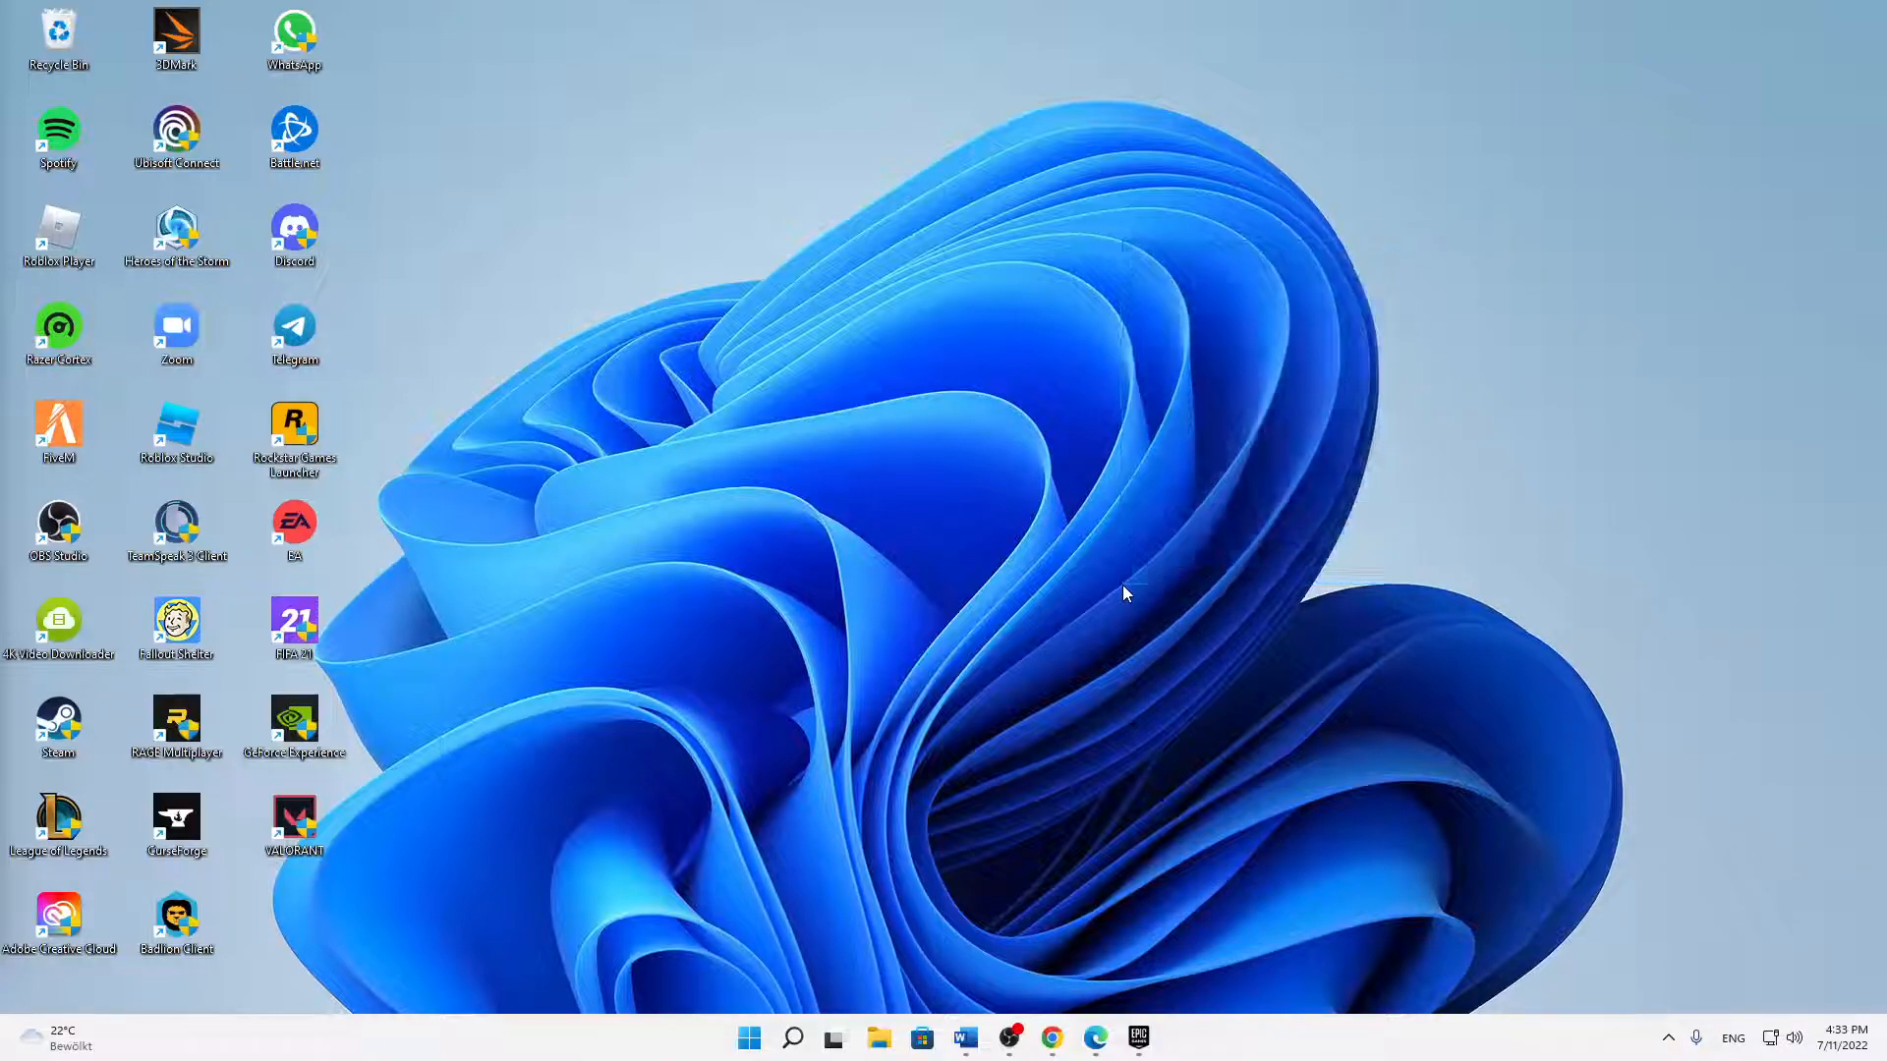
{"action": "mouse_move", "coordinate": [1132, 564]}
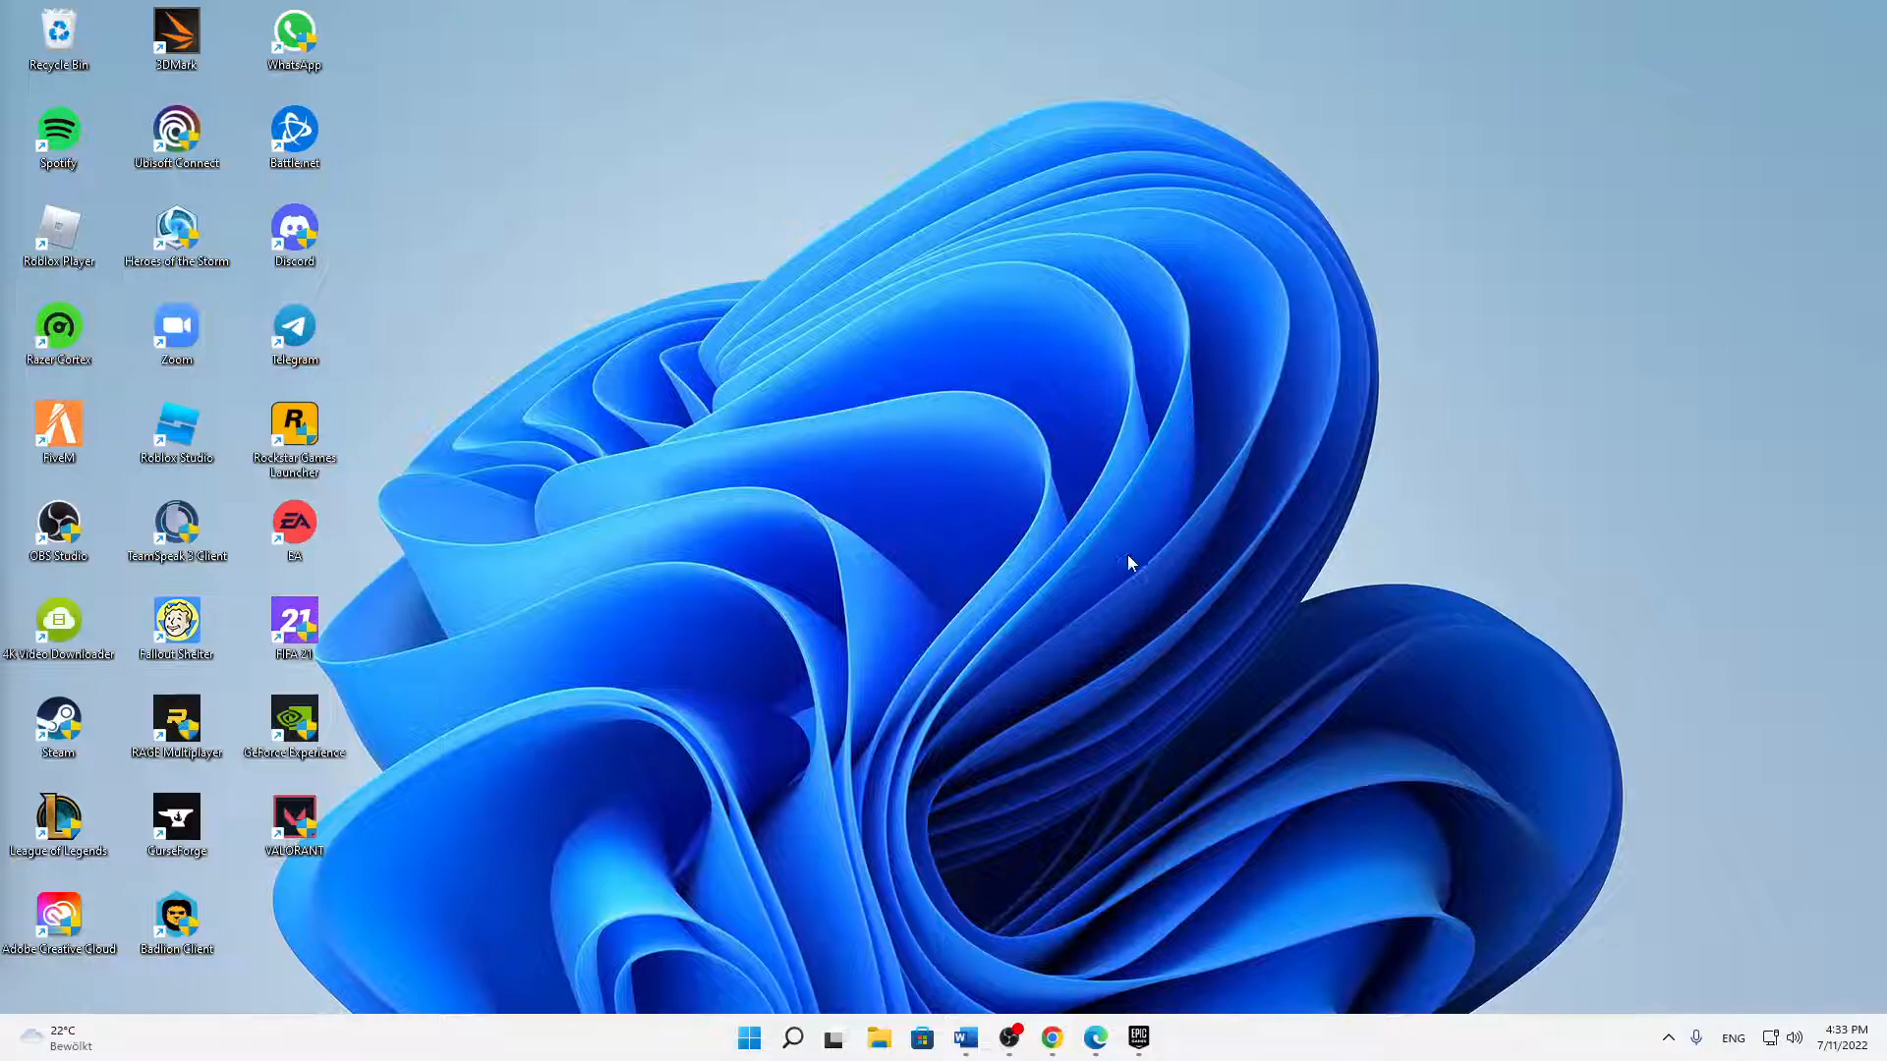
{"action": "mouse_move", "coordinate": [377, 584]}
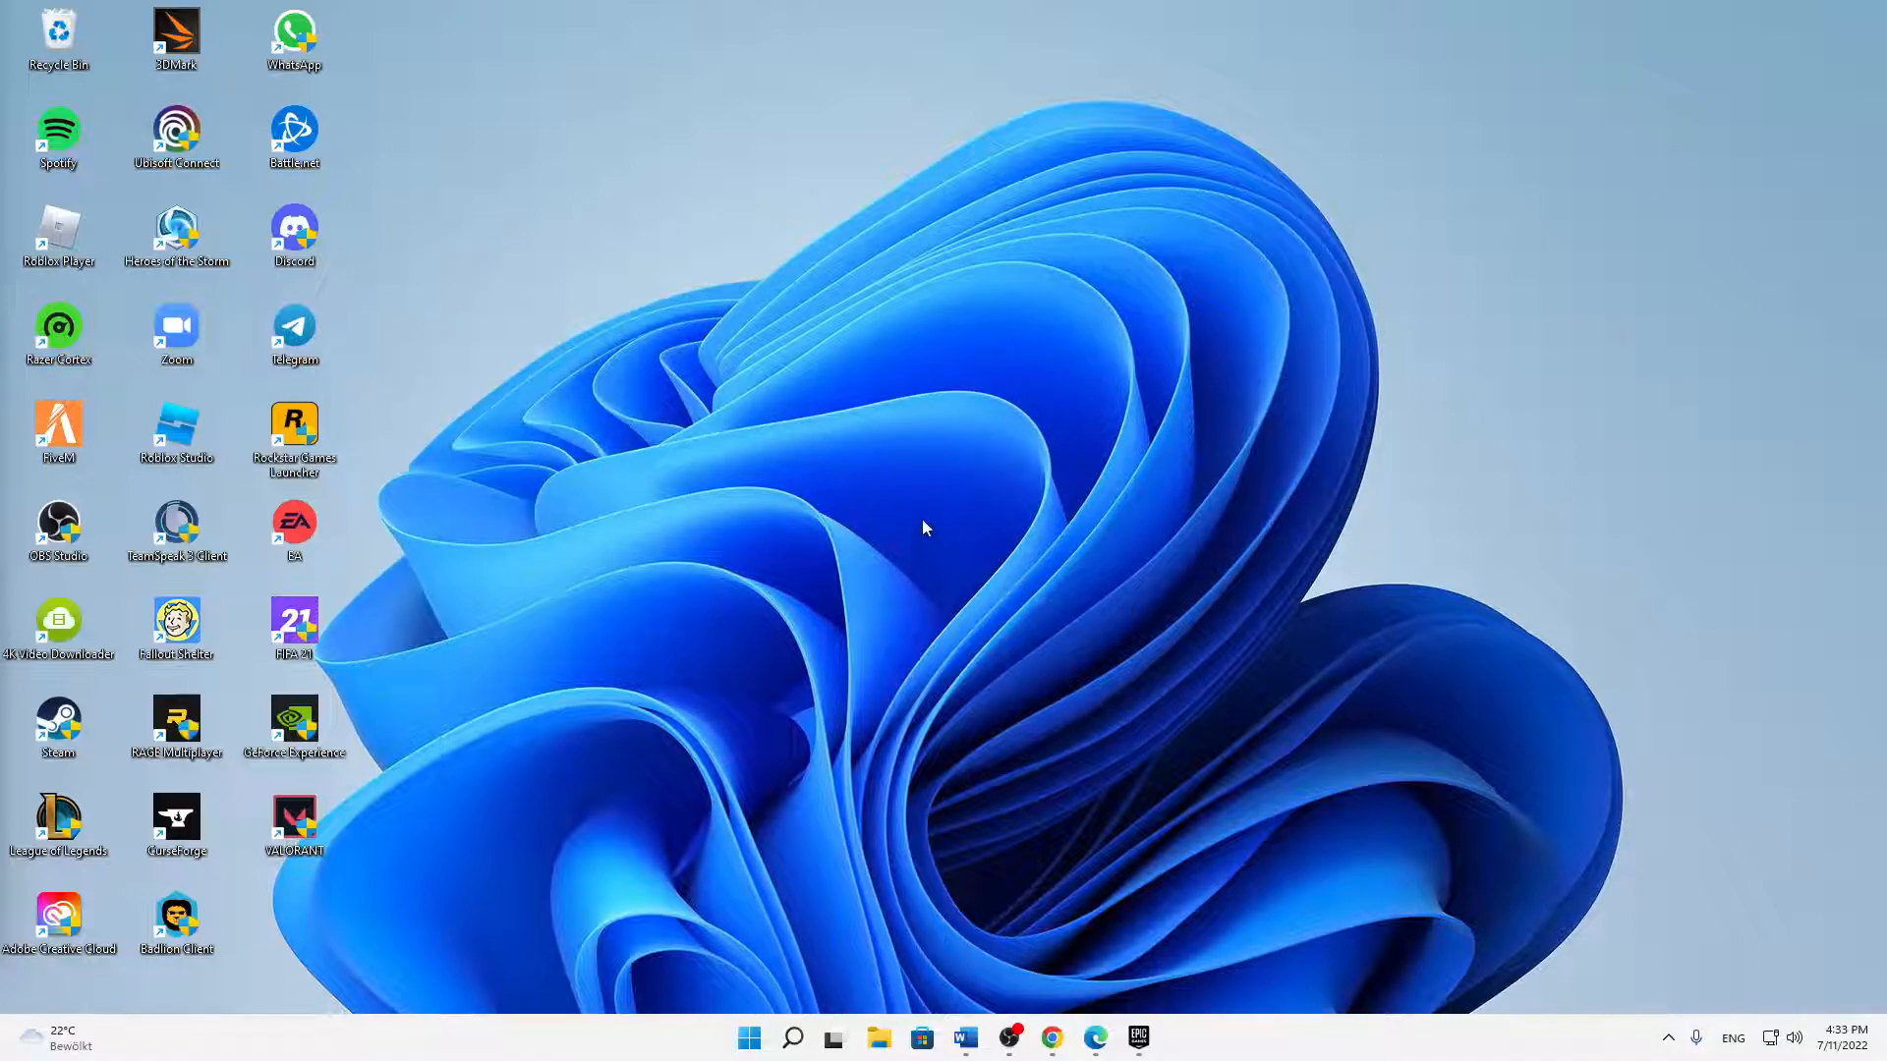
{"action": "mouse_move", "coordinate": [1106, 951]}
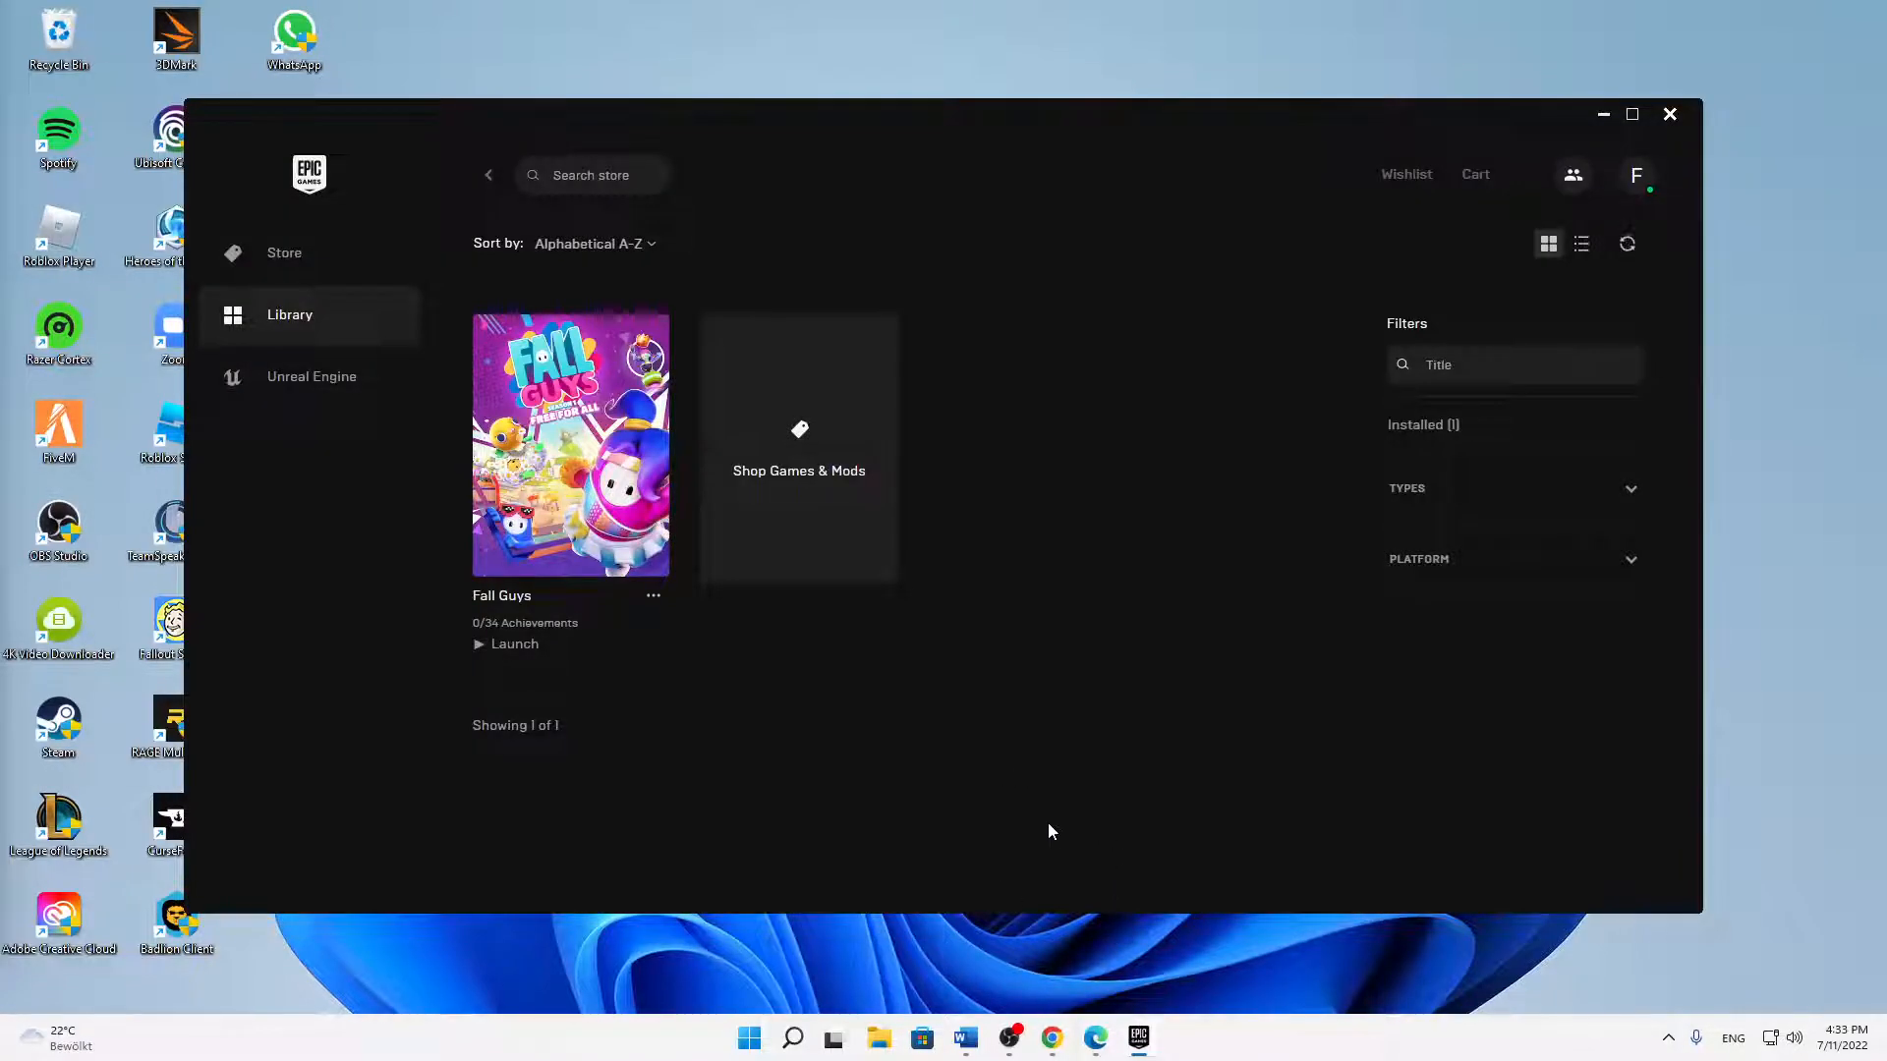
{"action": "mouse_move", "coordinate": [1386, 299]}
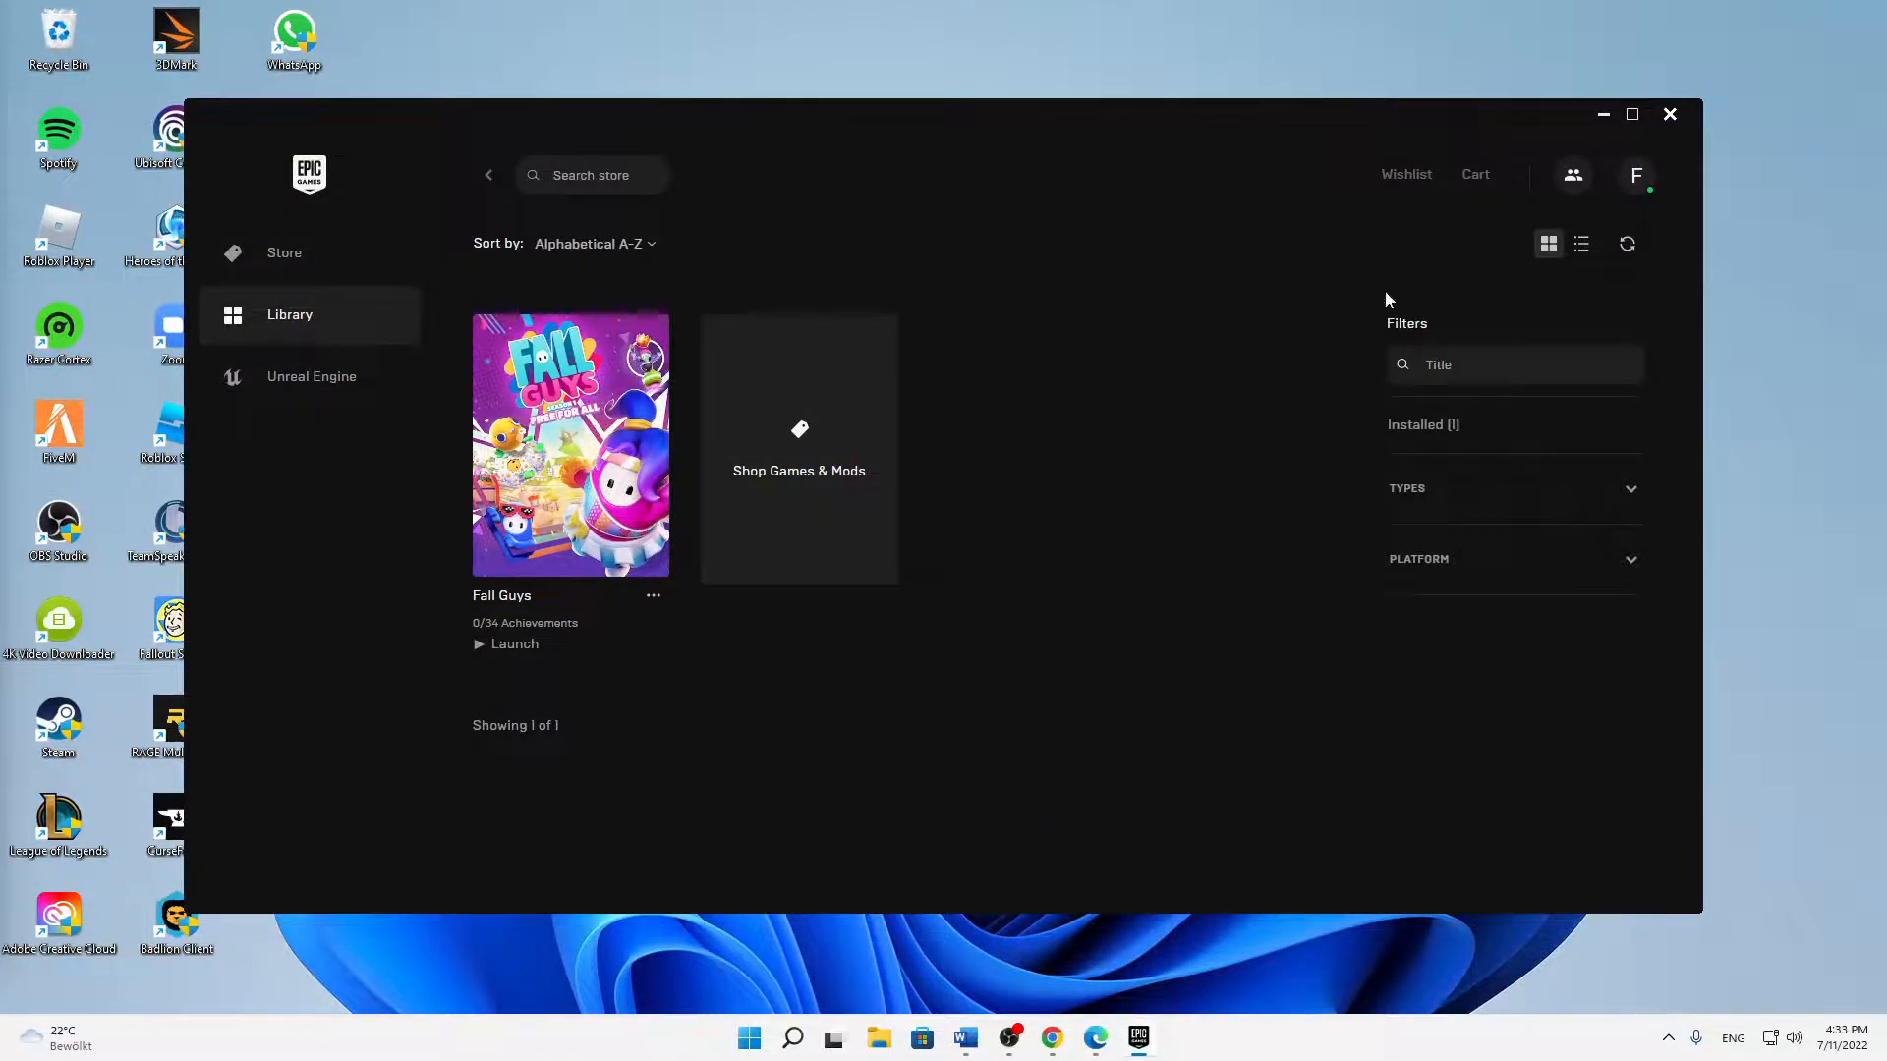
{"action": "mouse_move", "coordinate": [336, 315]}
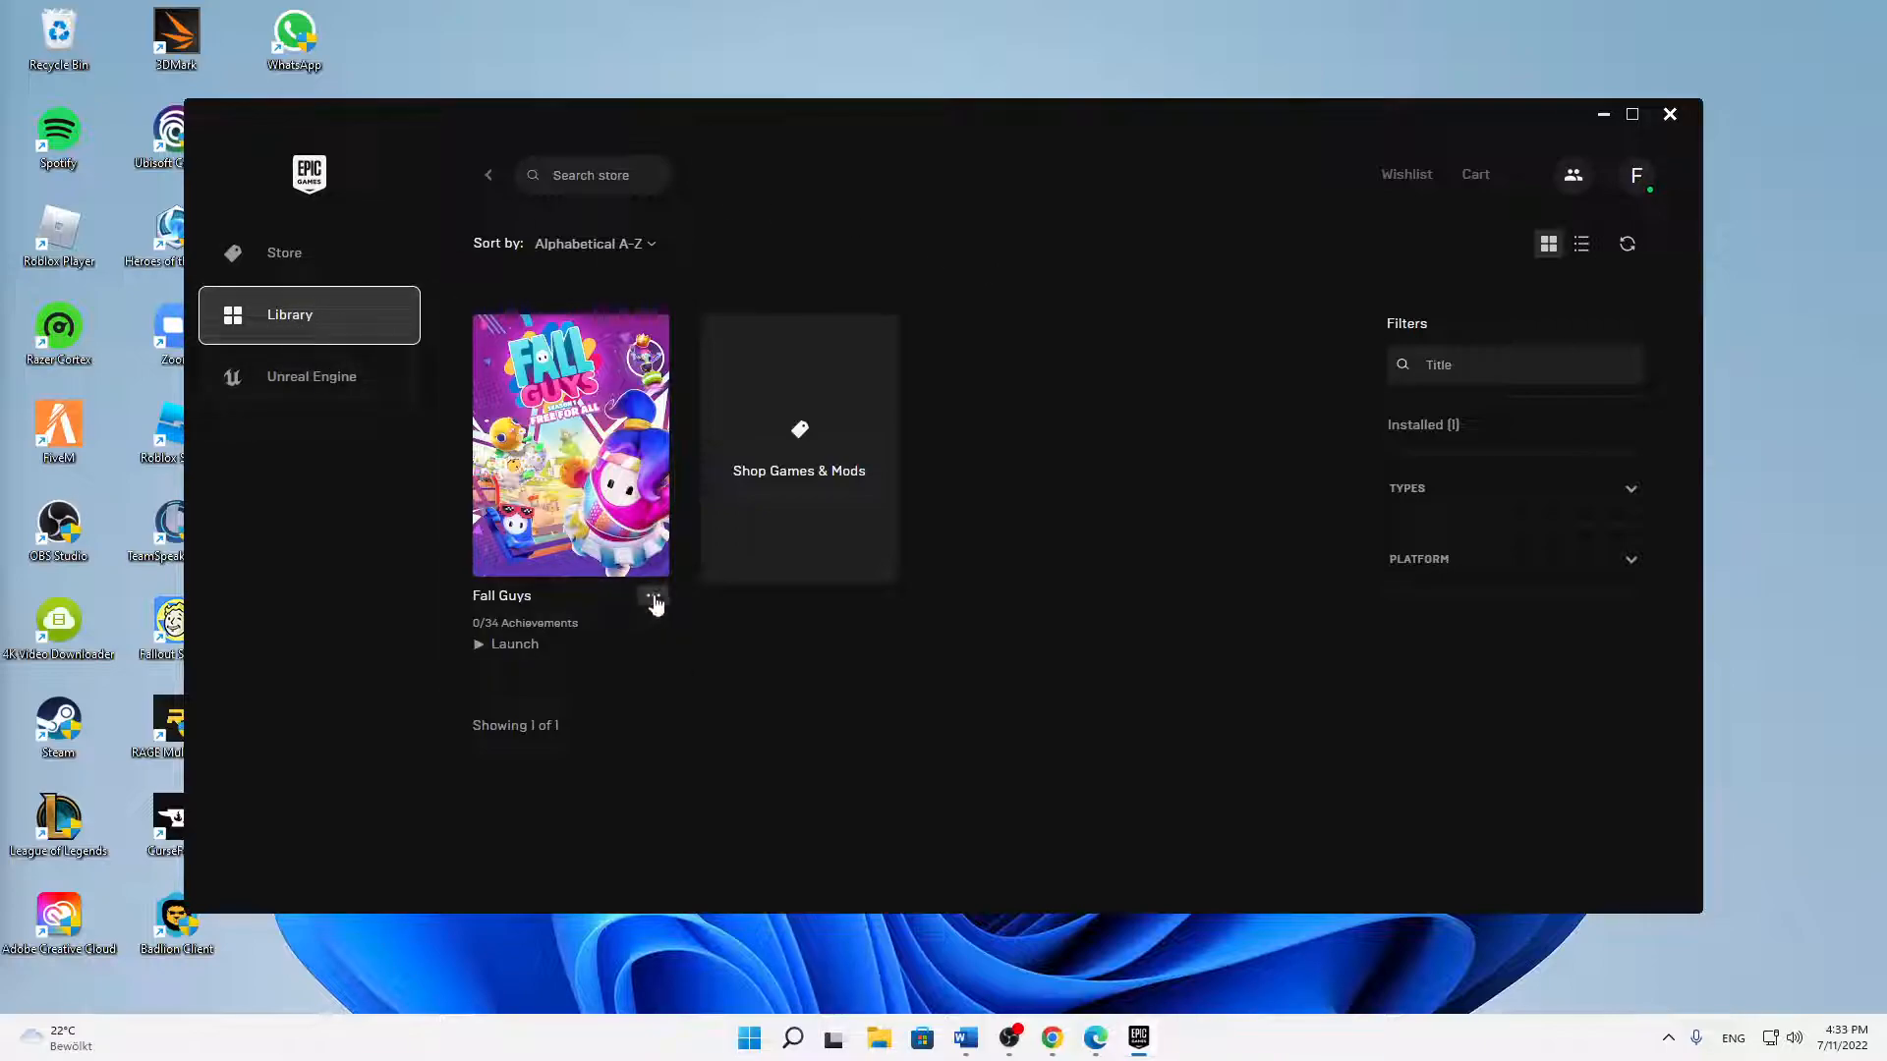
Step: Bring up Fall Guys' options in the Library and choose Manage to see its installation details
{"action": "left_click", "coordinate": [653, 598]}
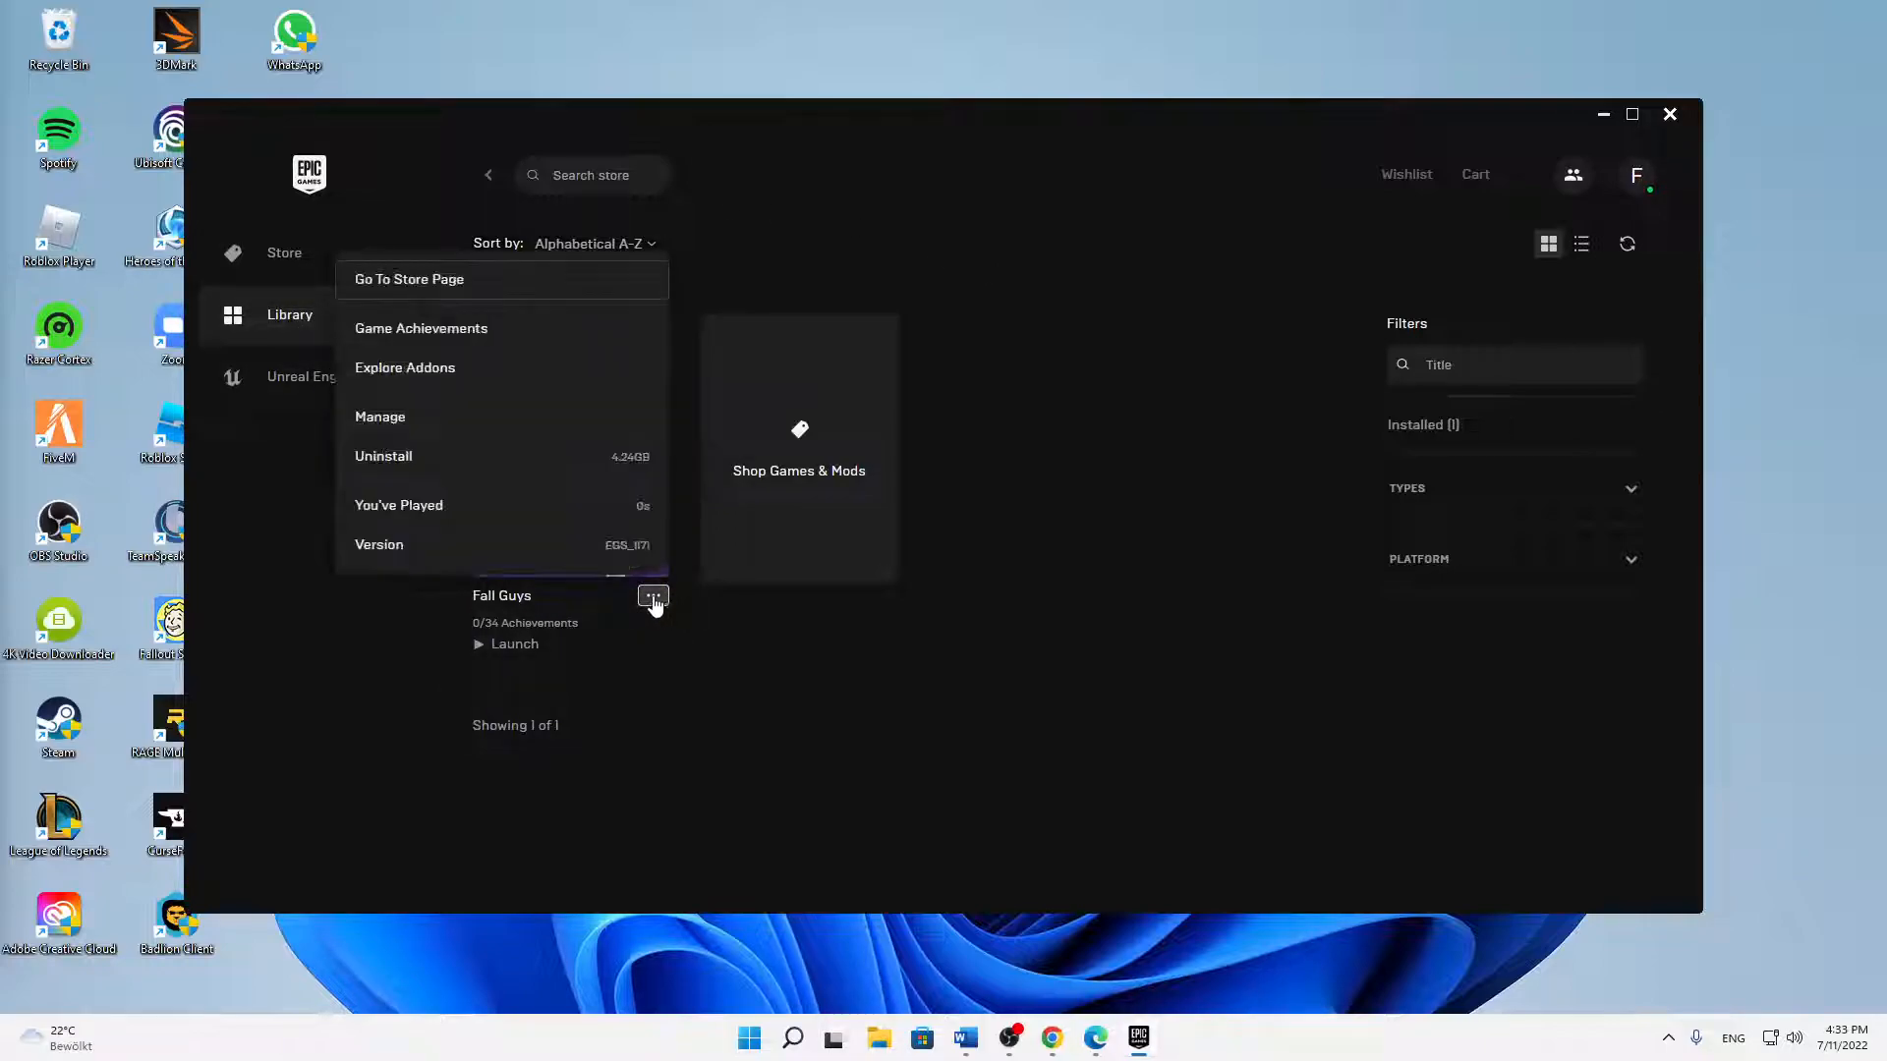
{"action": "left_click", "coordinate": [652, 597]}
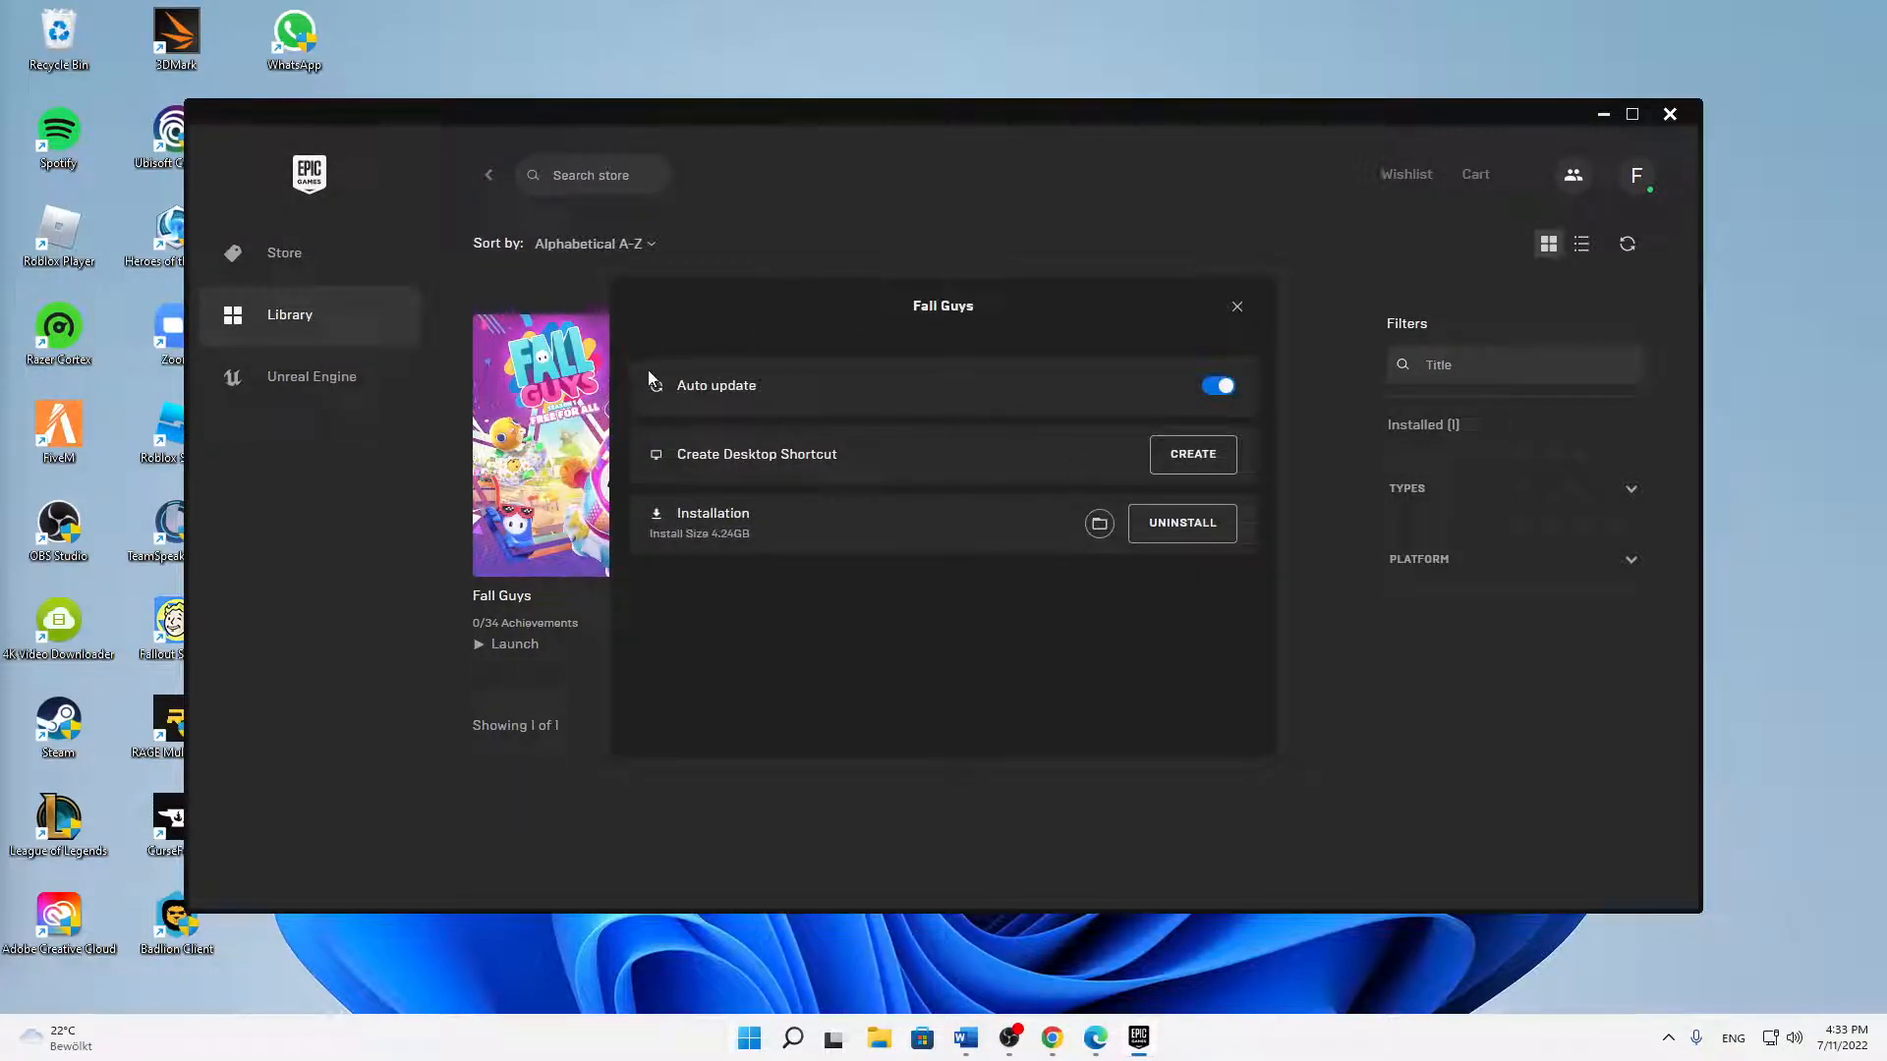
{"action": "double_click", "coordinate": [715, 385]}
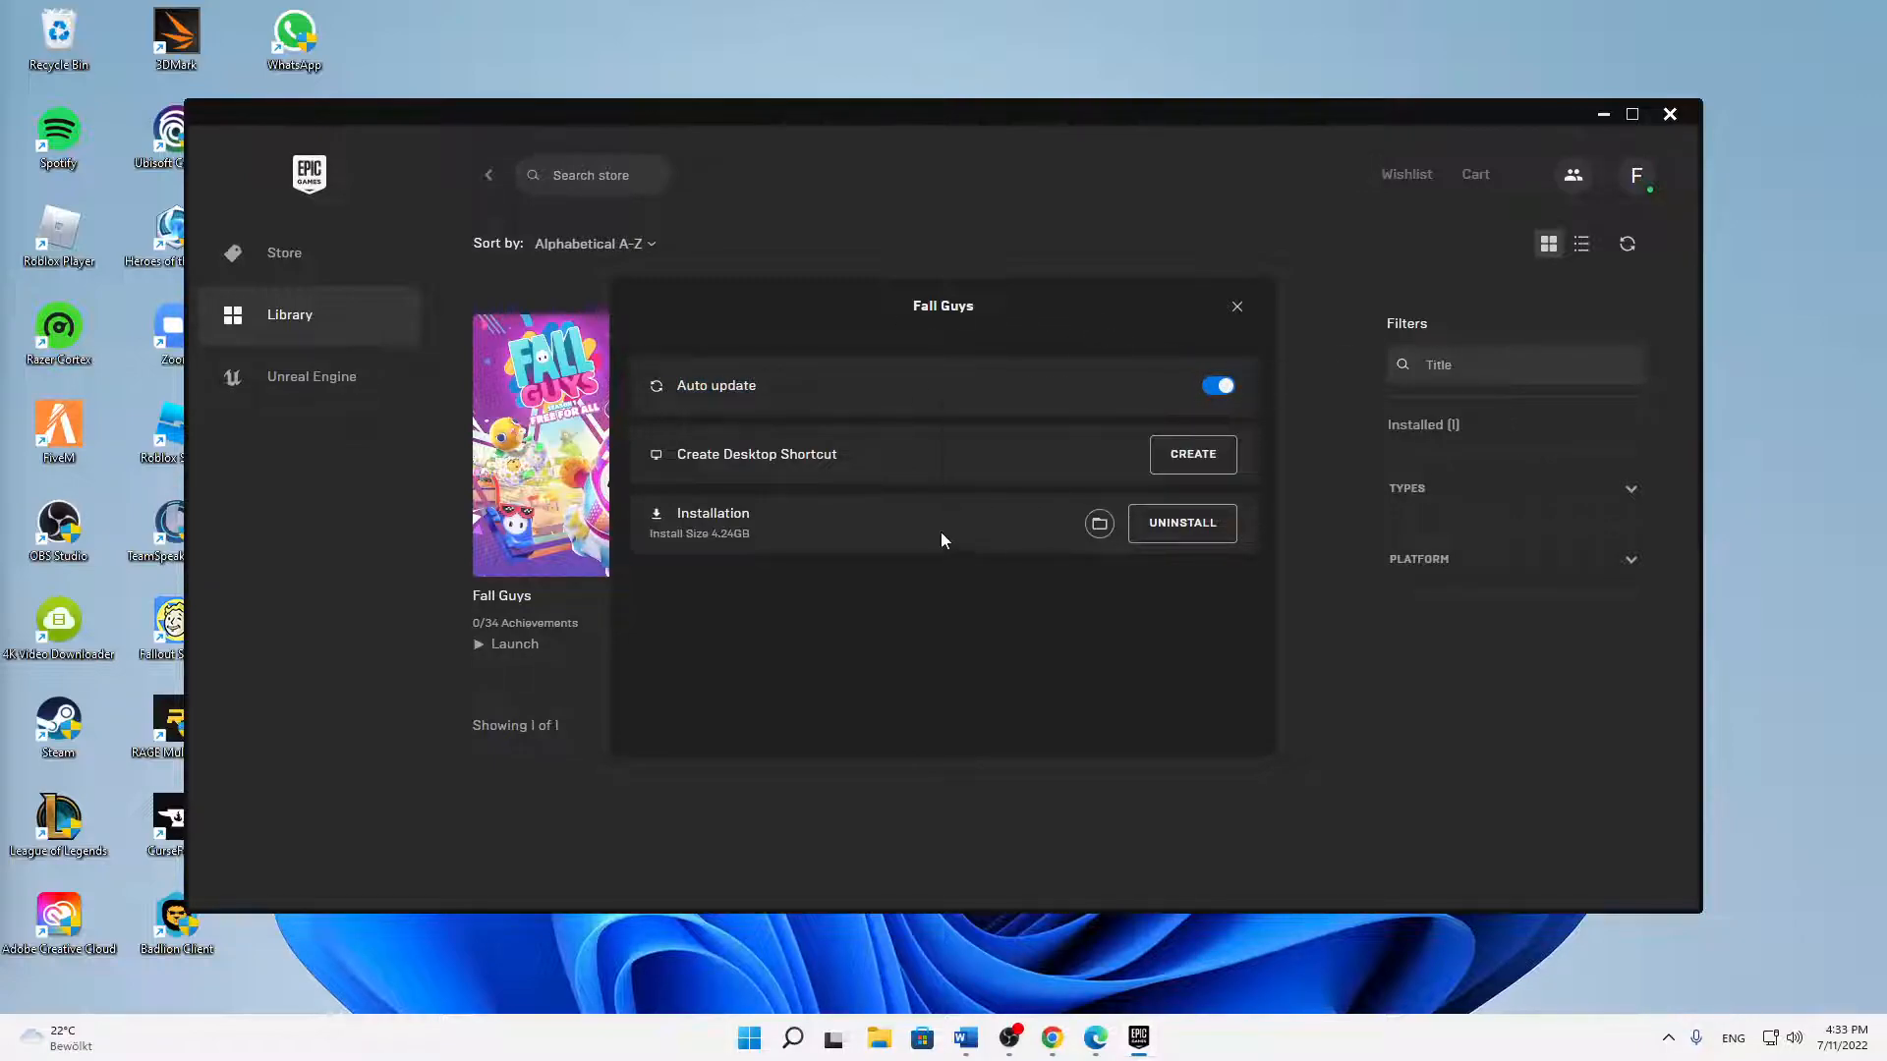
{"action": "mouse_move", "coordinate": [1097, 523]}
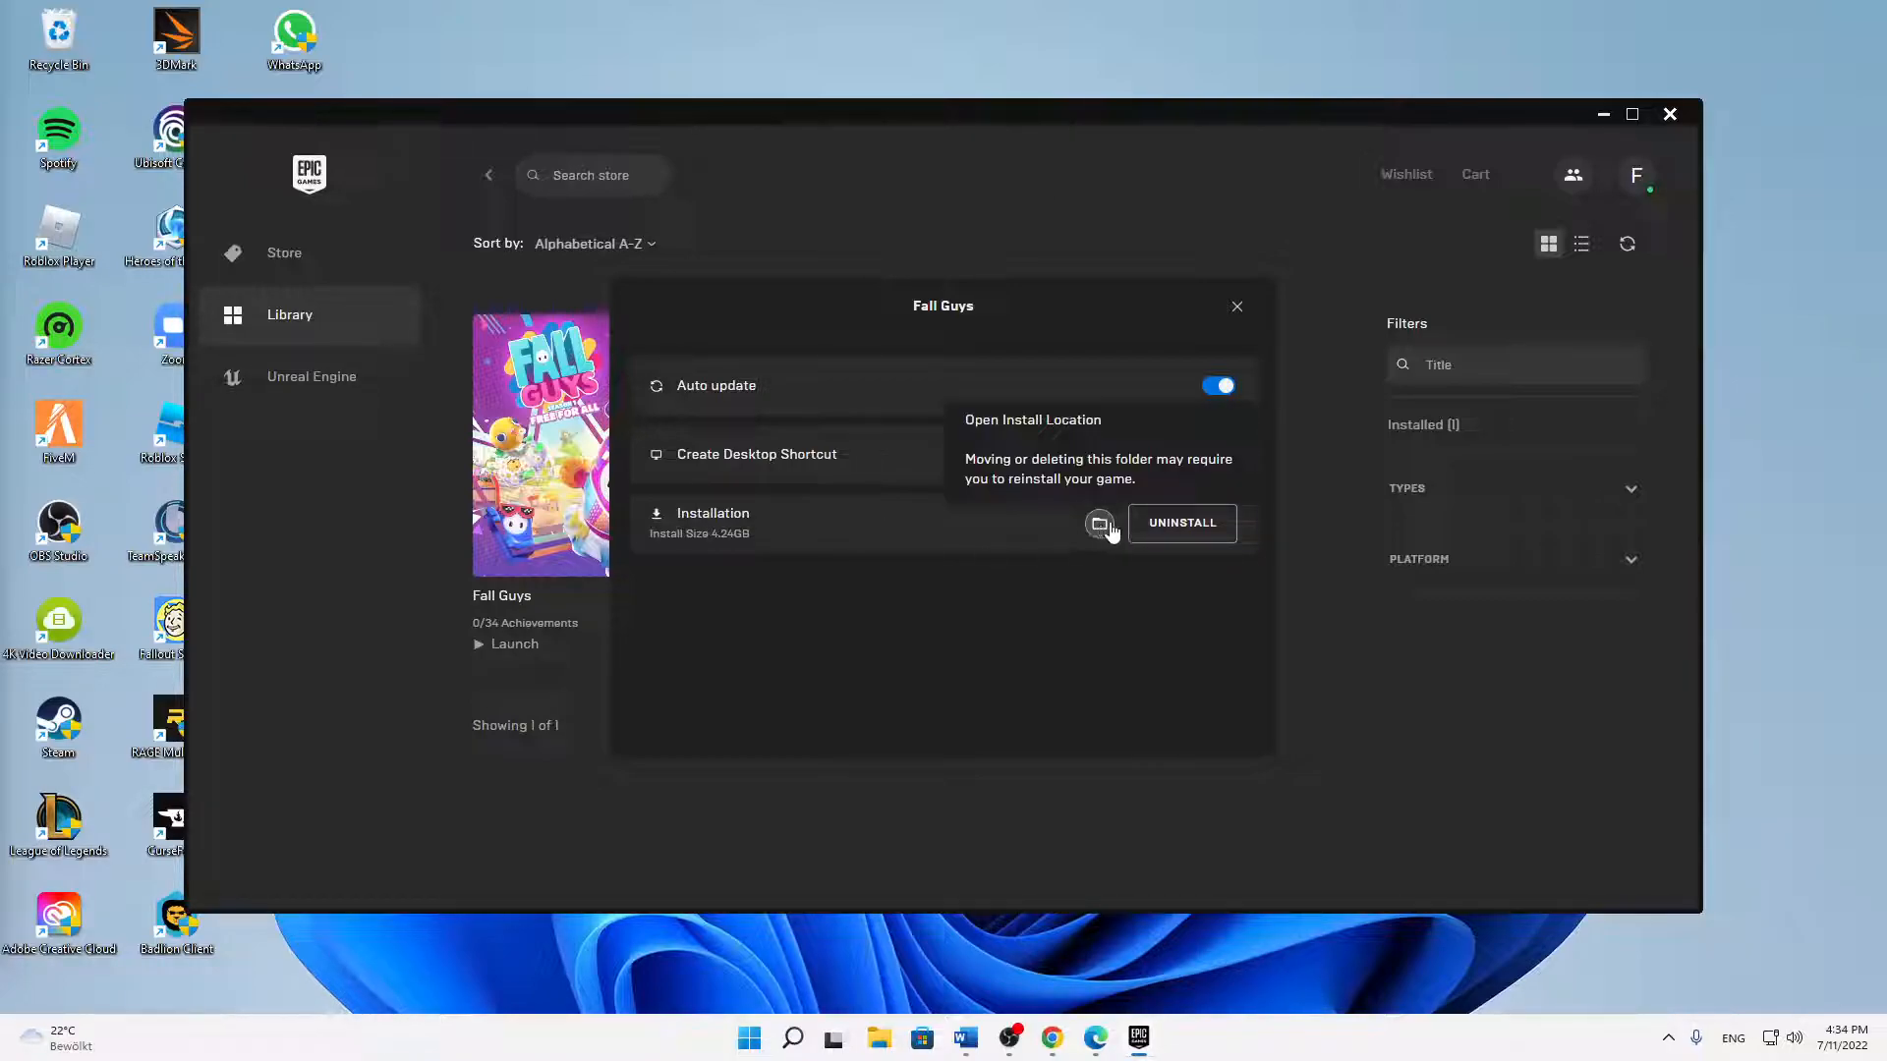
Step: Go to the Fall Guys install folder and show Properties for FallGuys_client.exe
{"action": "left_click", "coordinate": [1096, 523]}
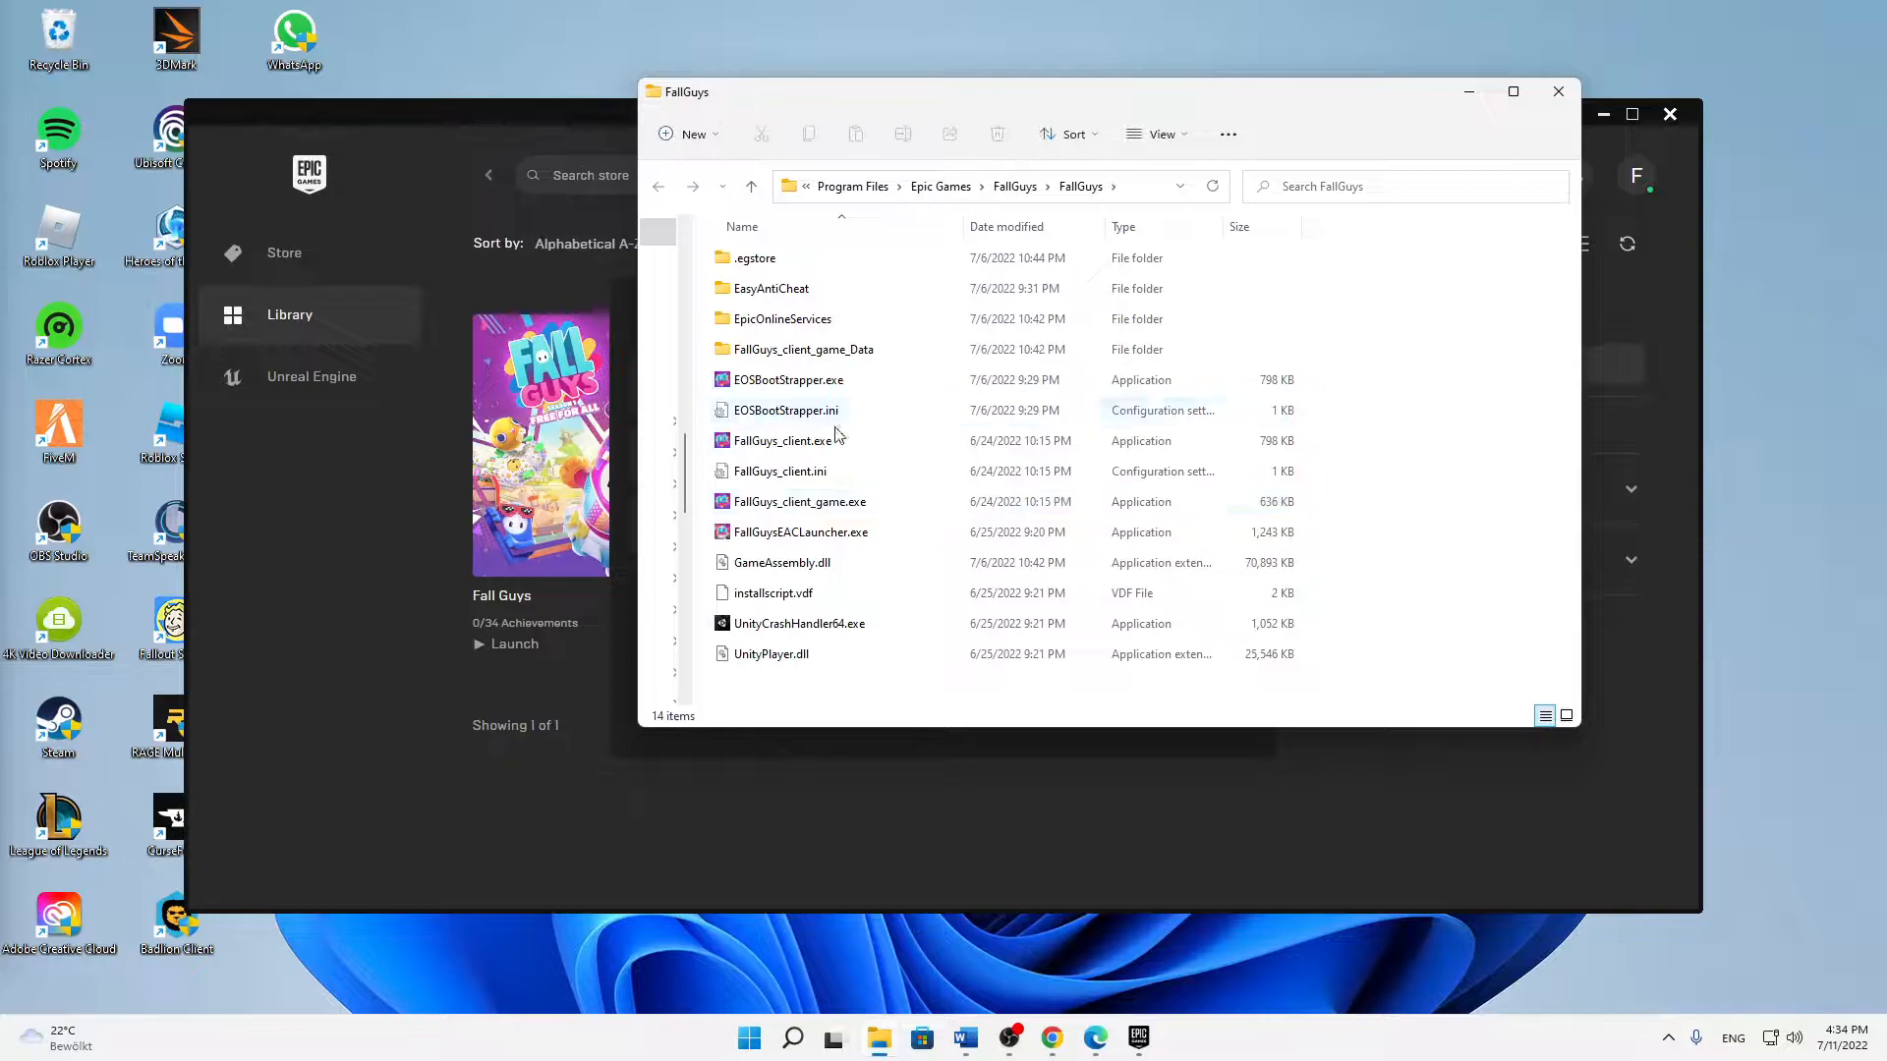
{"action": "left_click", "coordinate": [782, 440]}
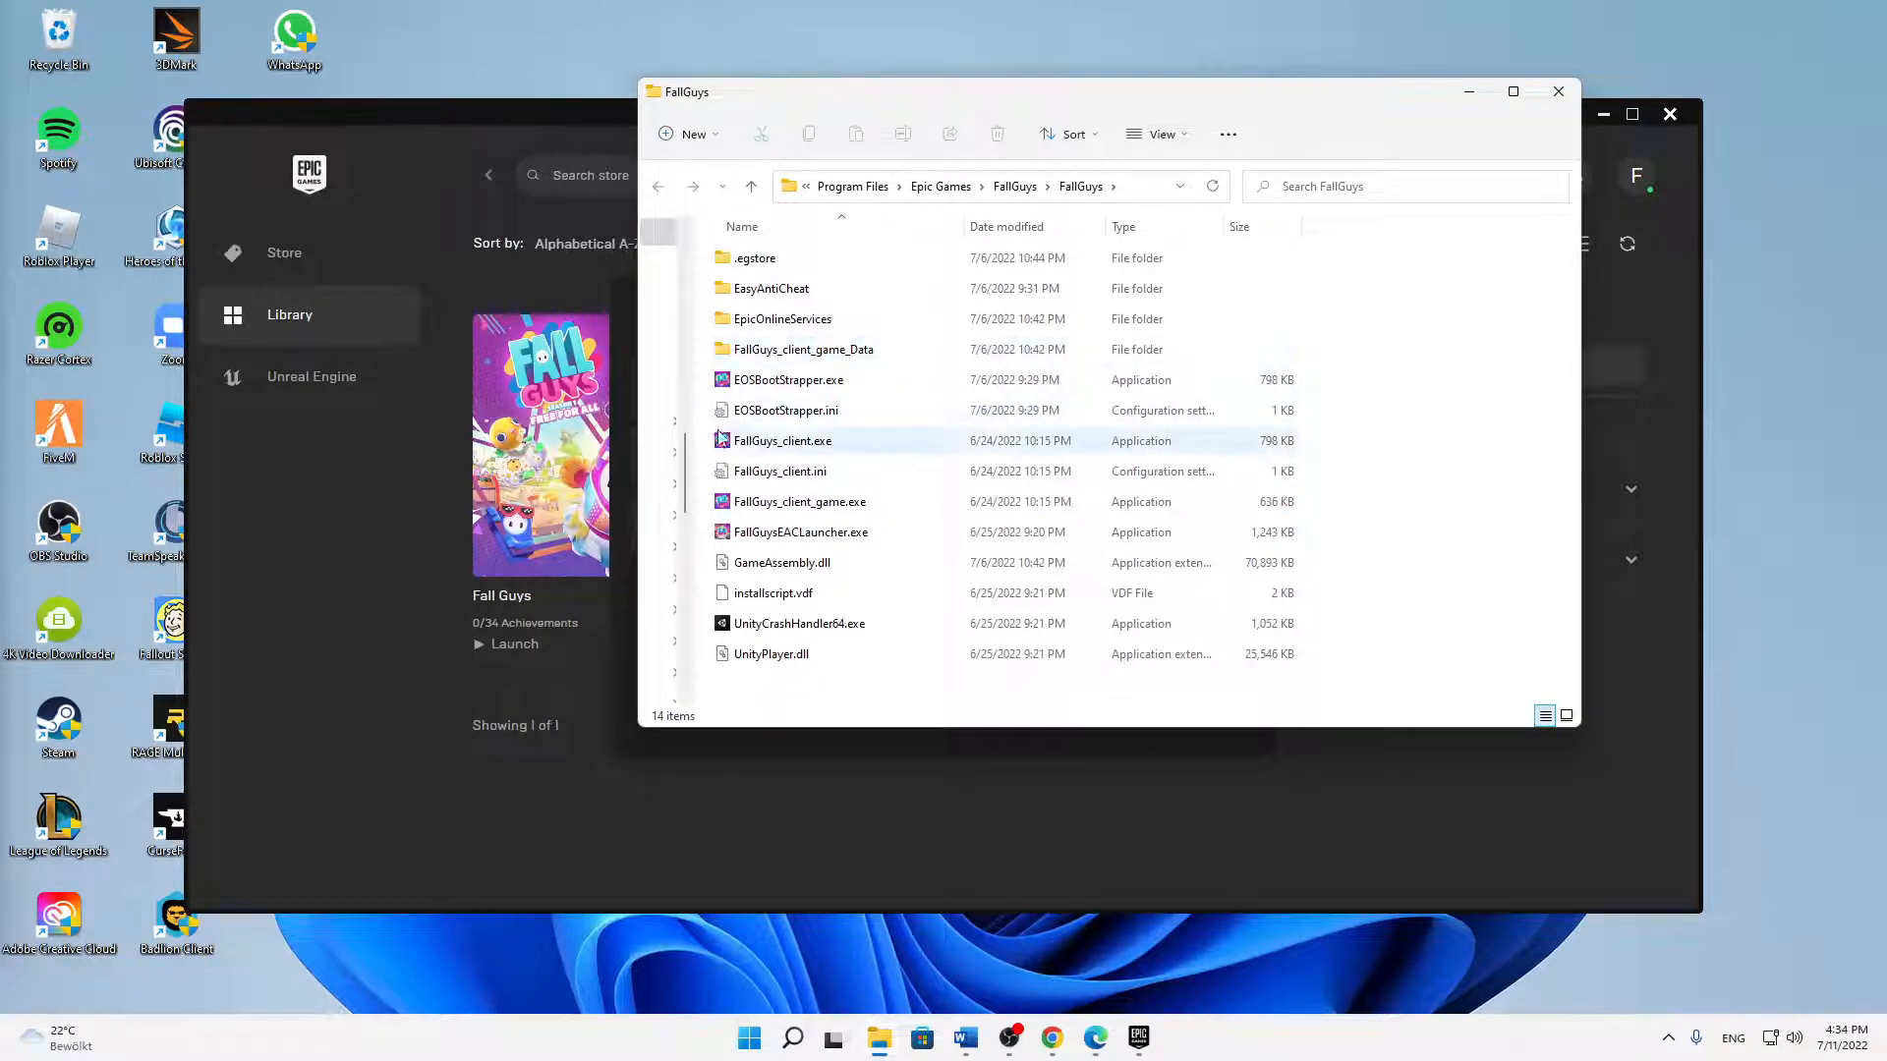
{"action": "mouse_move", "coordinate": [896, 452]}
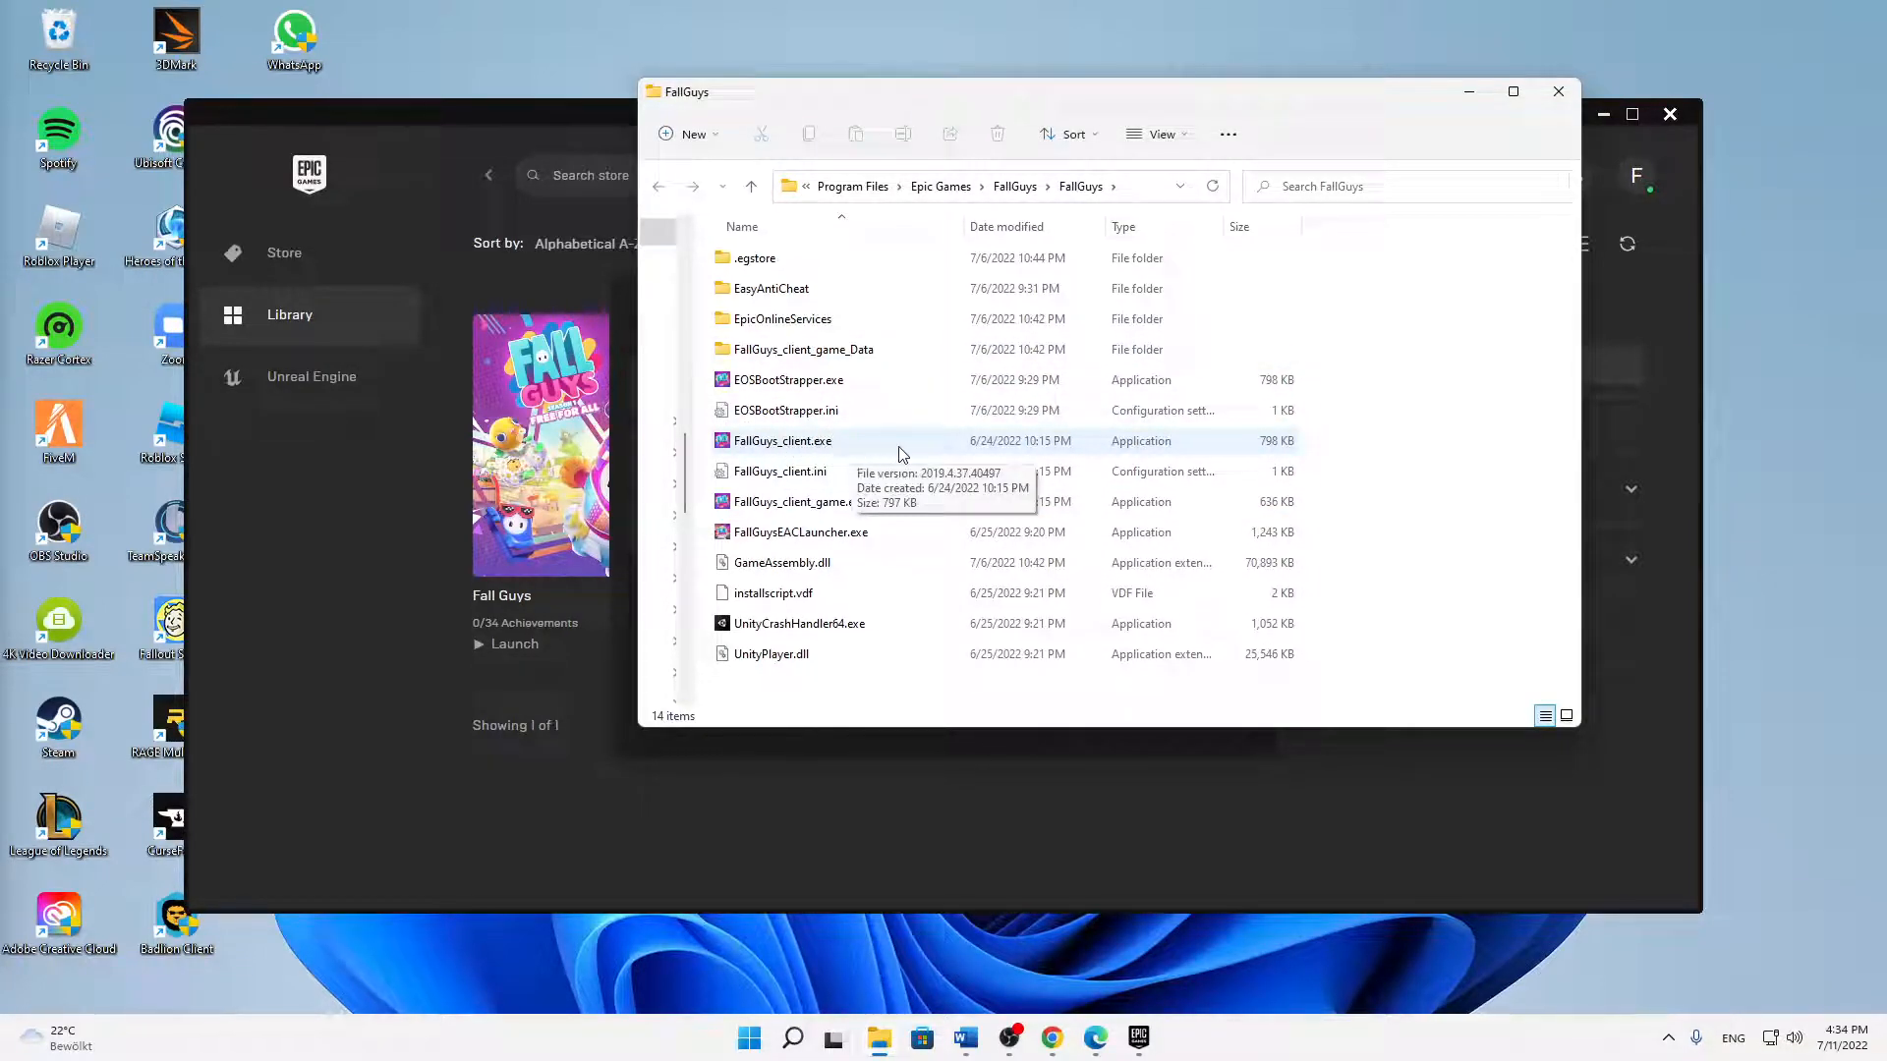
{"action": "right_click", "coordinate": [780, 440]}
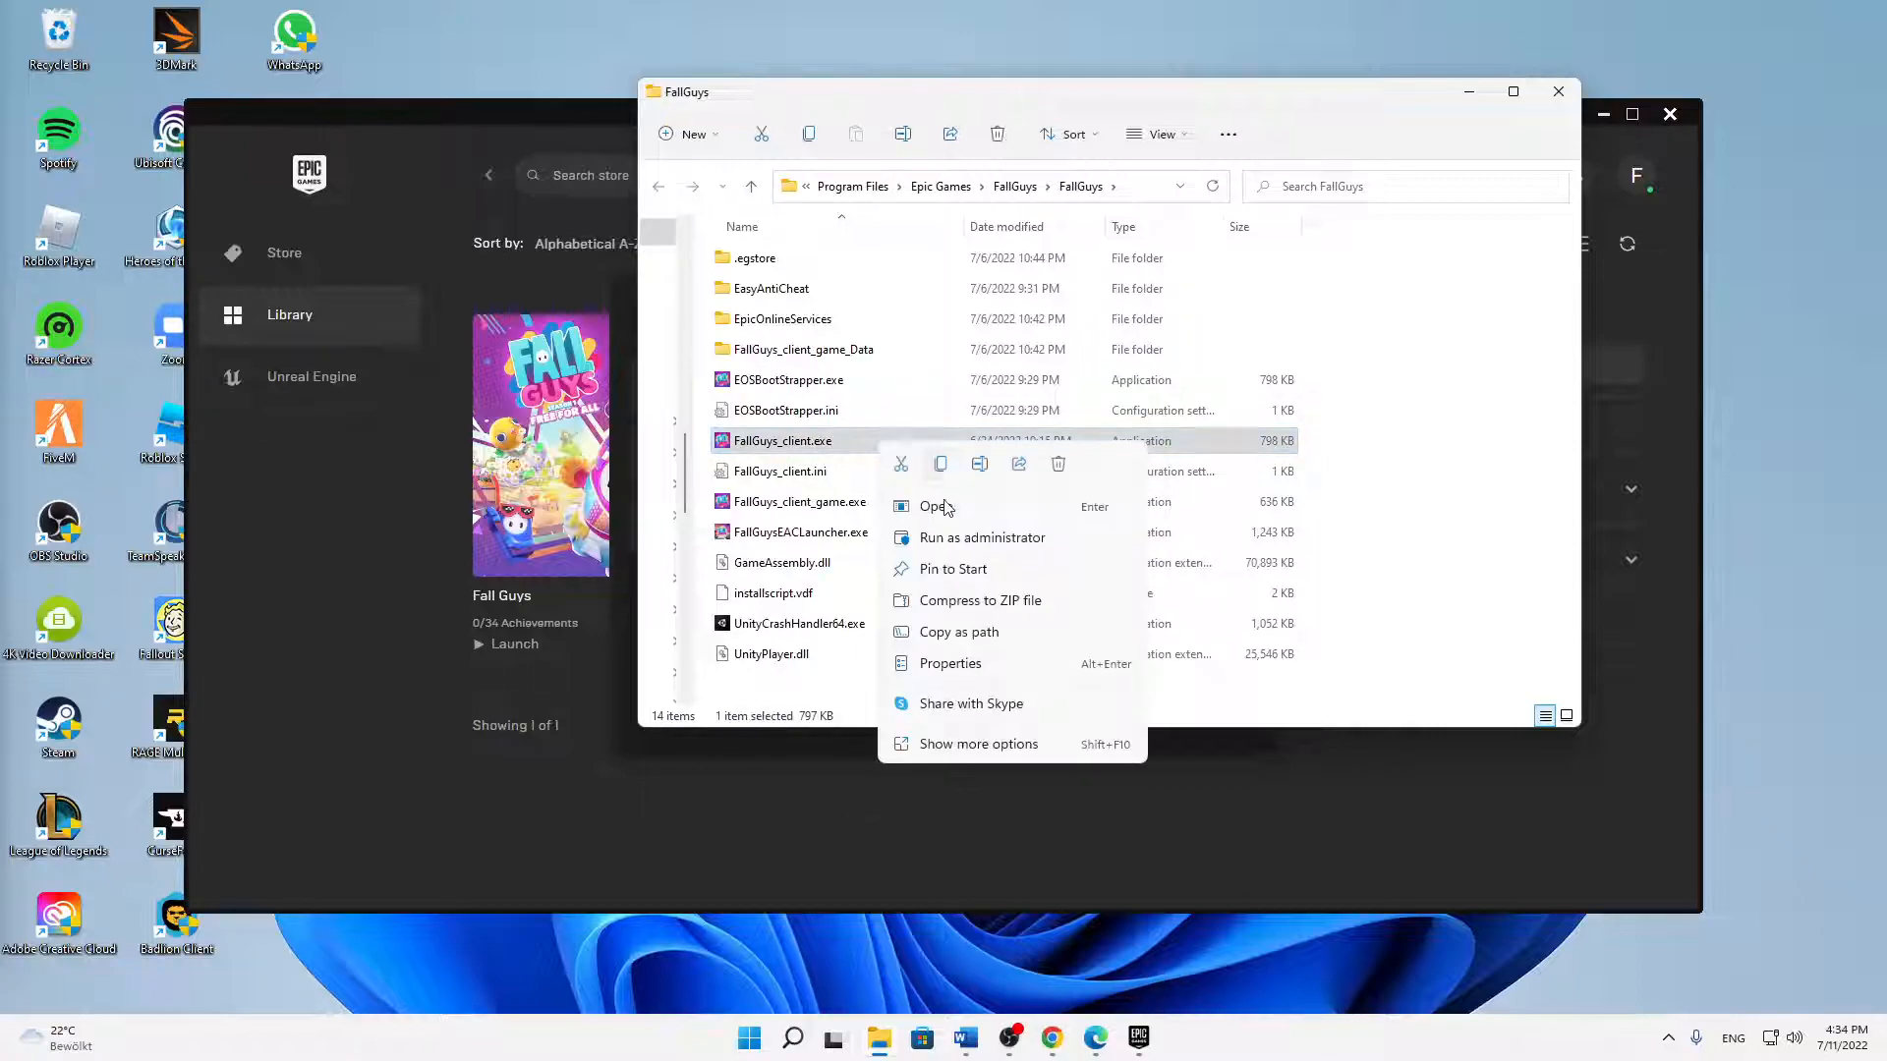
{"action": "left_click", "coordinate": [947, 662]}
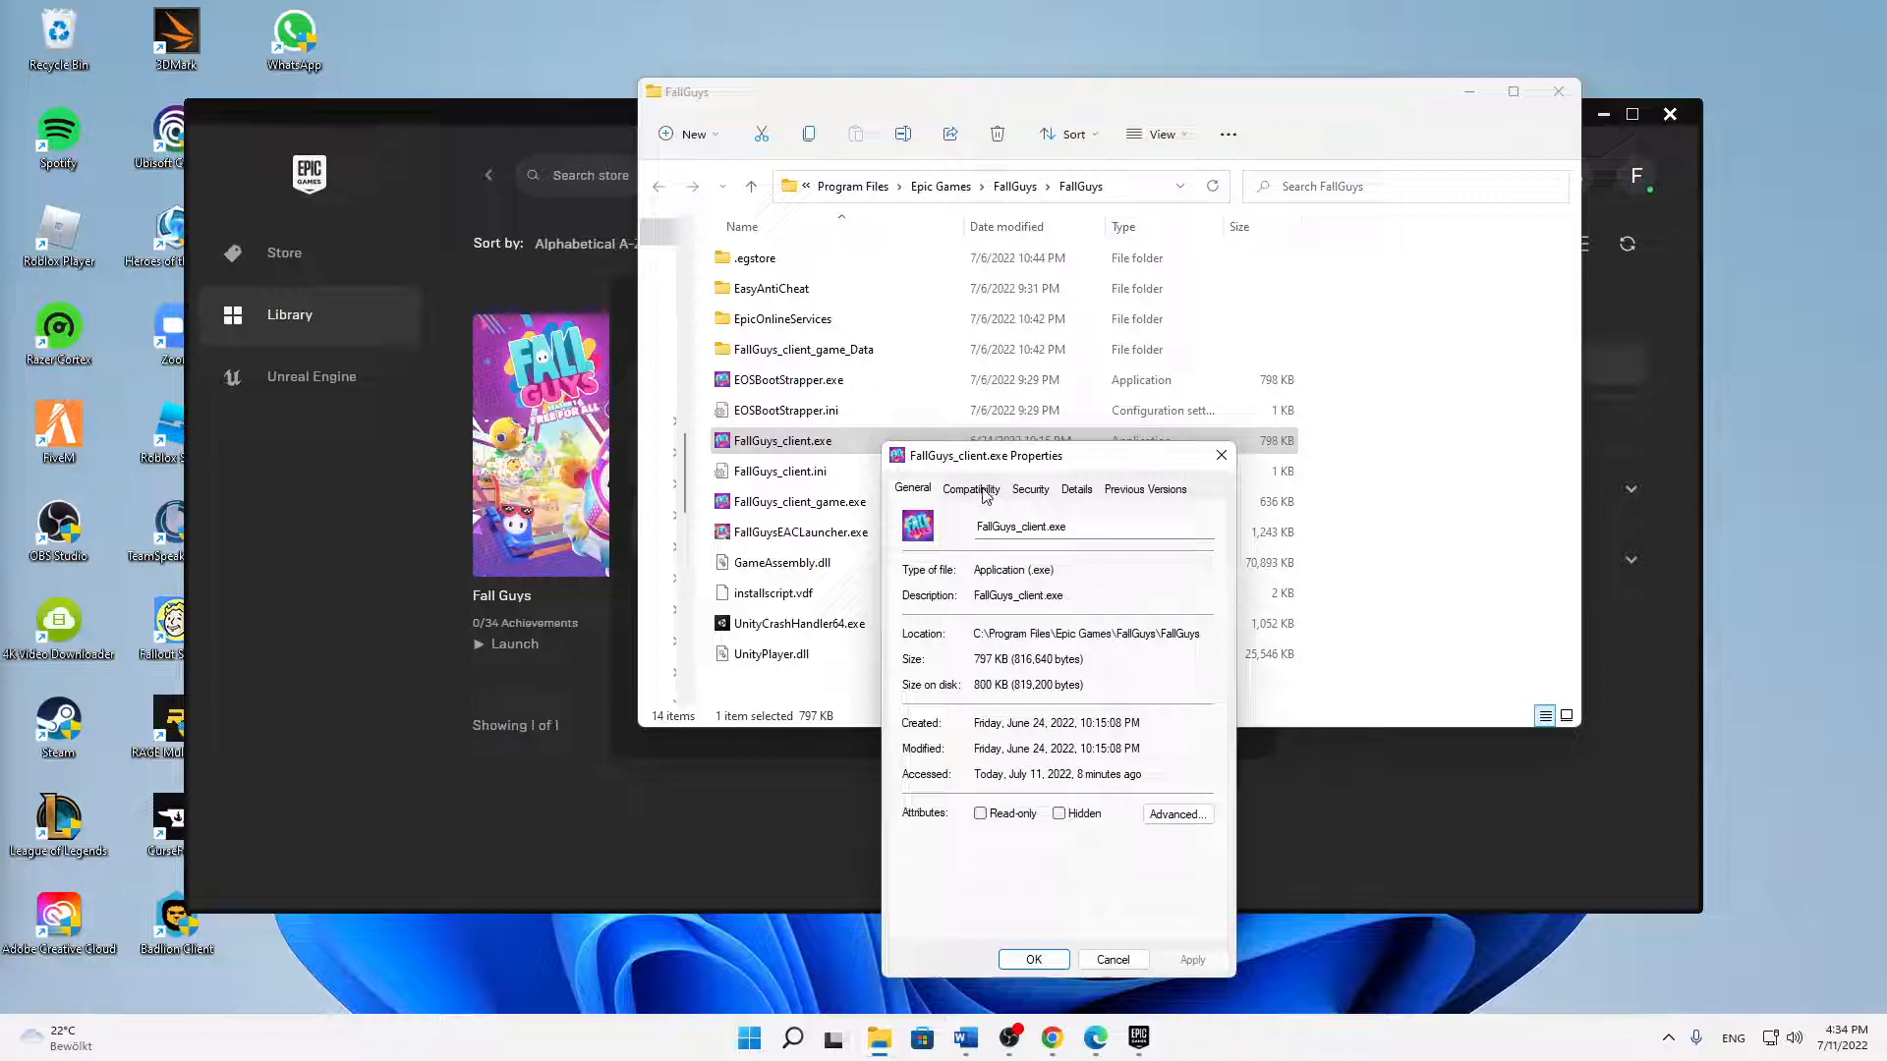
Step: Set FallGuys_client.exe to Windows 8 compatibility, fullscreen optimizations disabled, run as administrator, and apply
{"action": "left_click", "coordinate": [969, 490]}
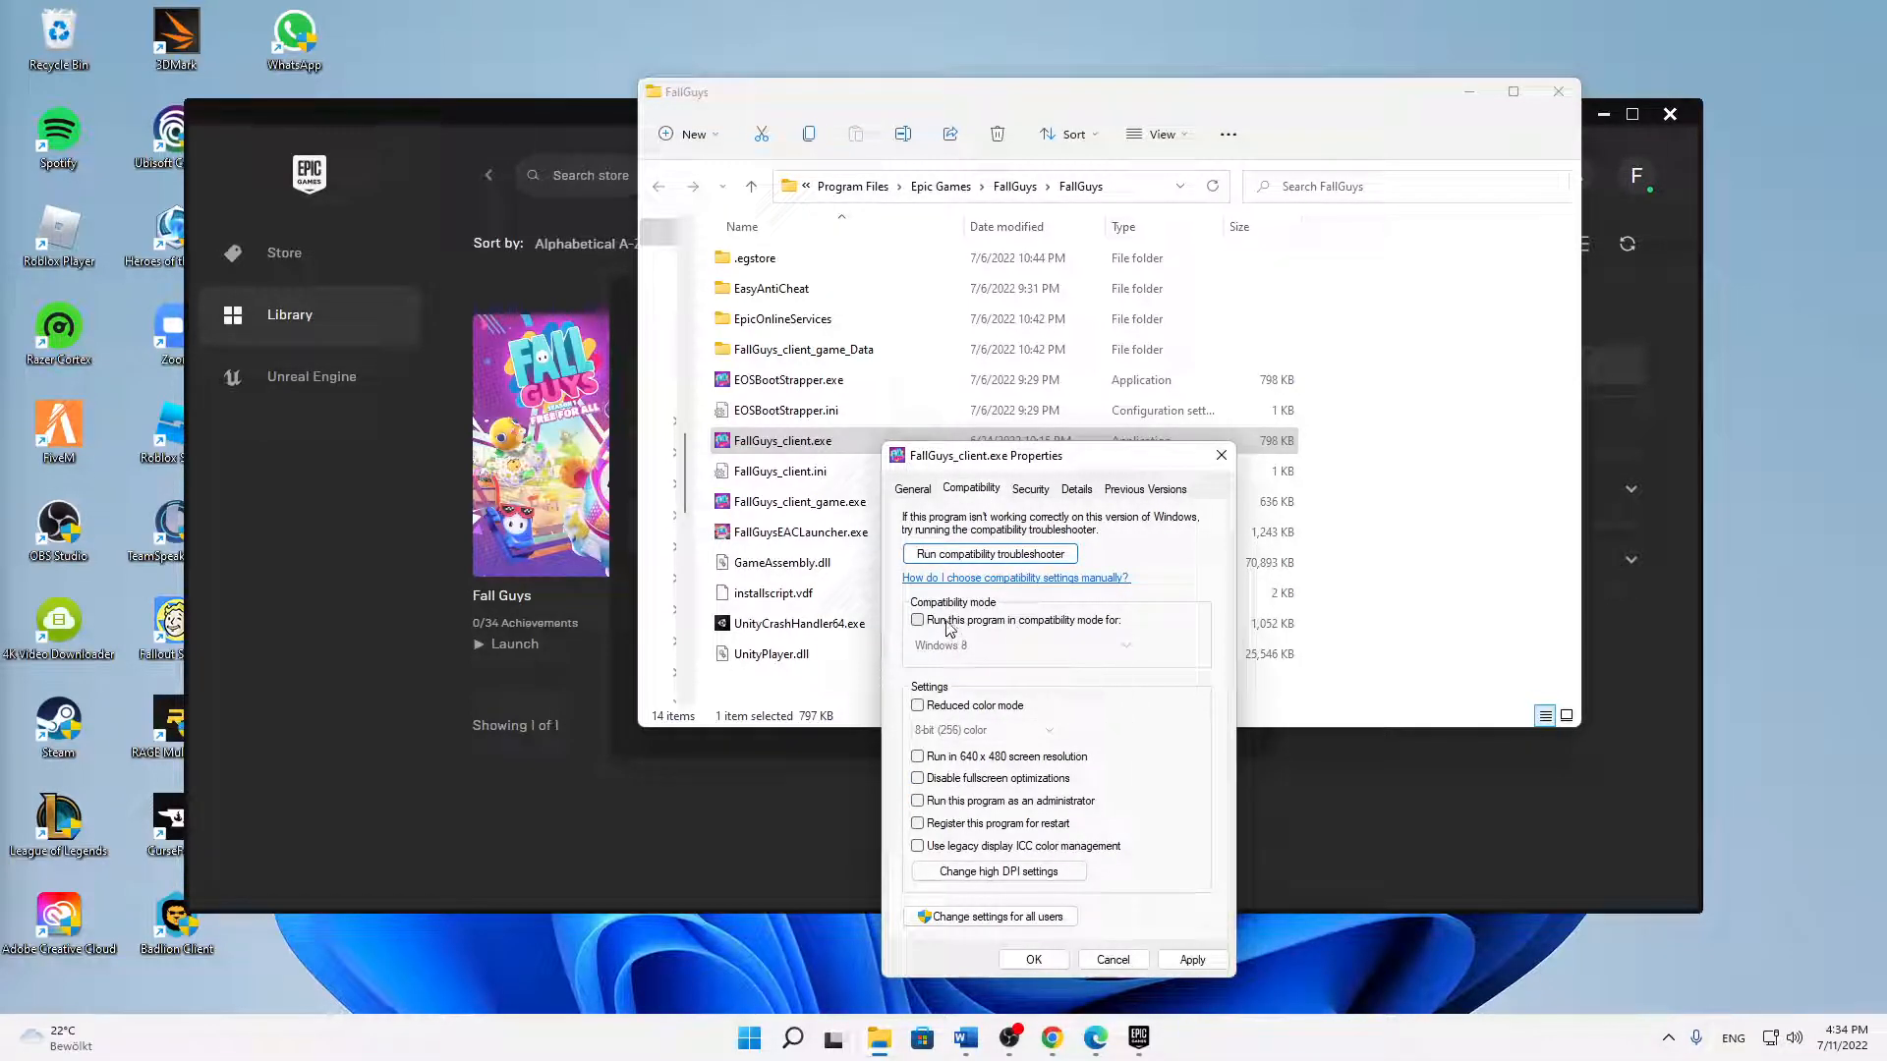
{"action": "left_click", "coordinate": [918, 619]}
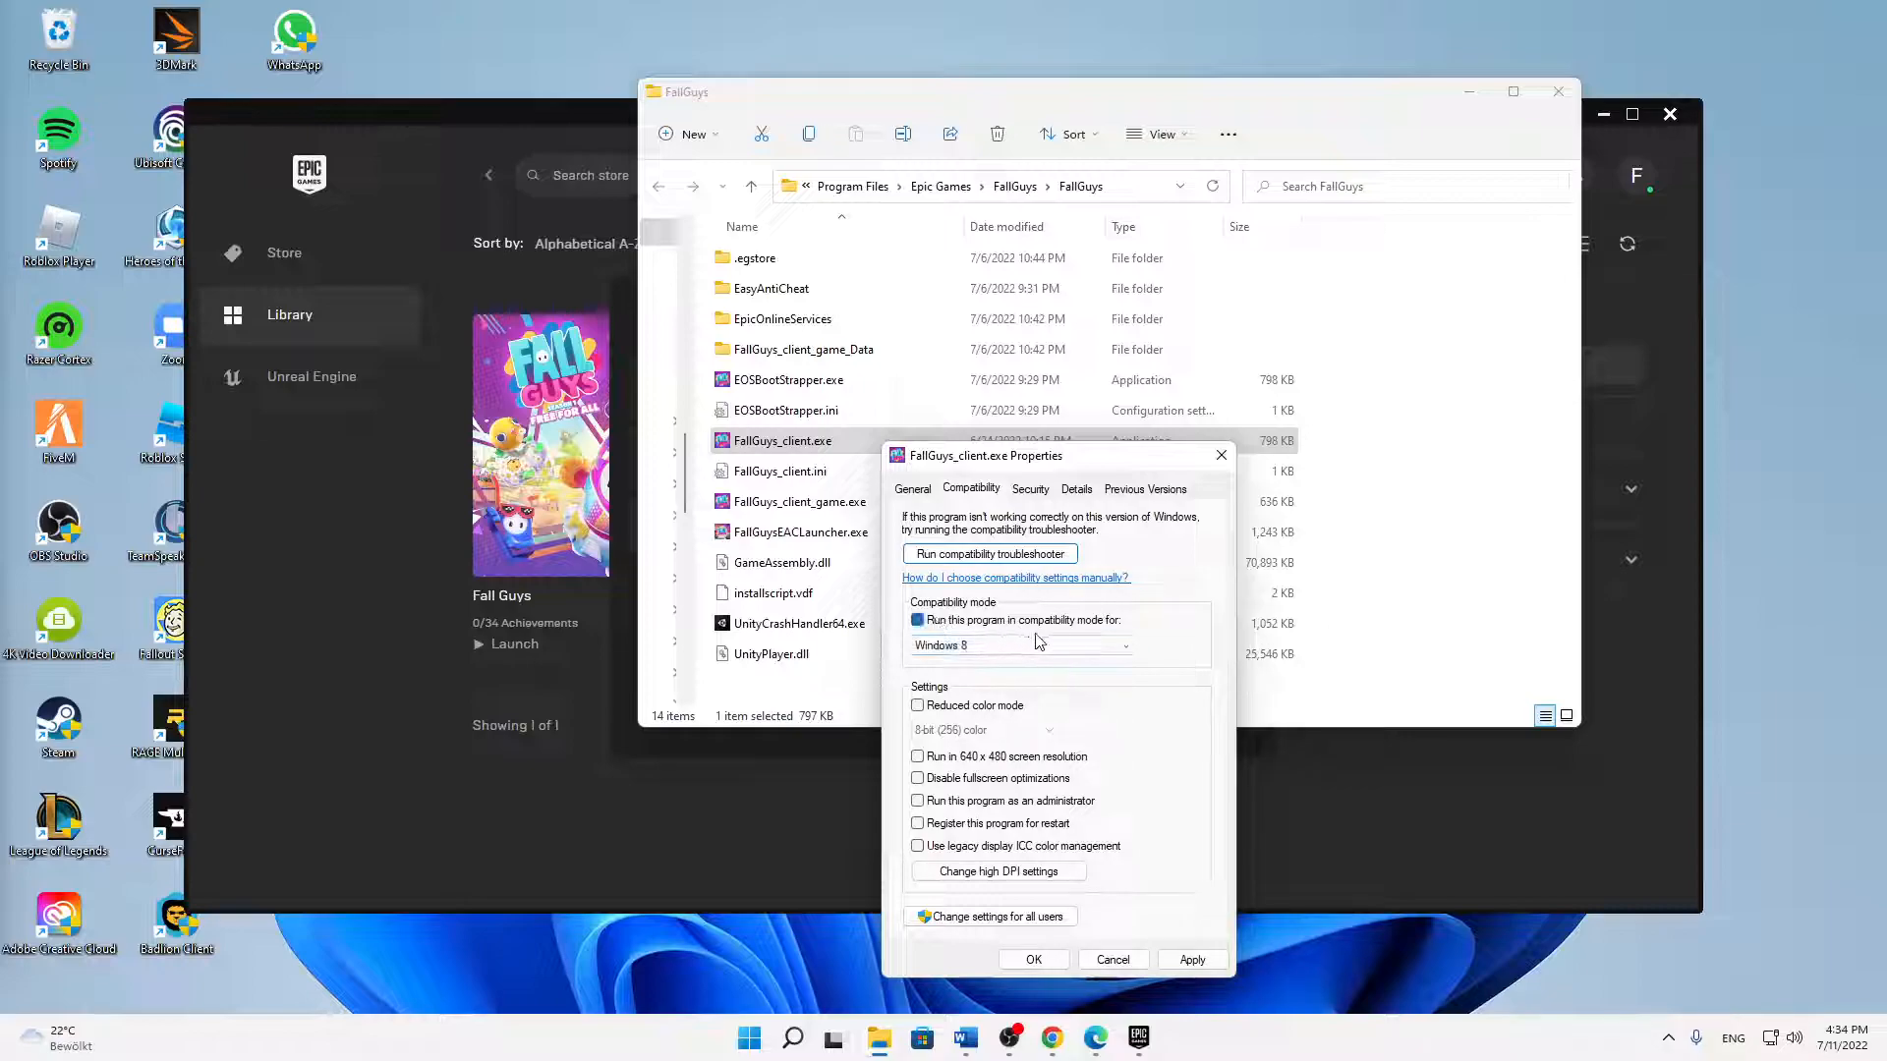
{"action": "left_click", "coordinate": [918, 619]}
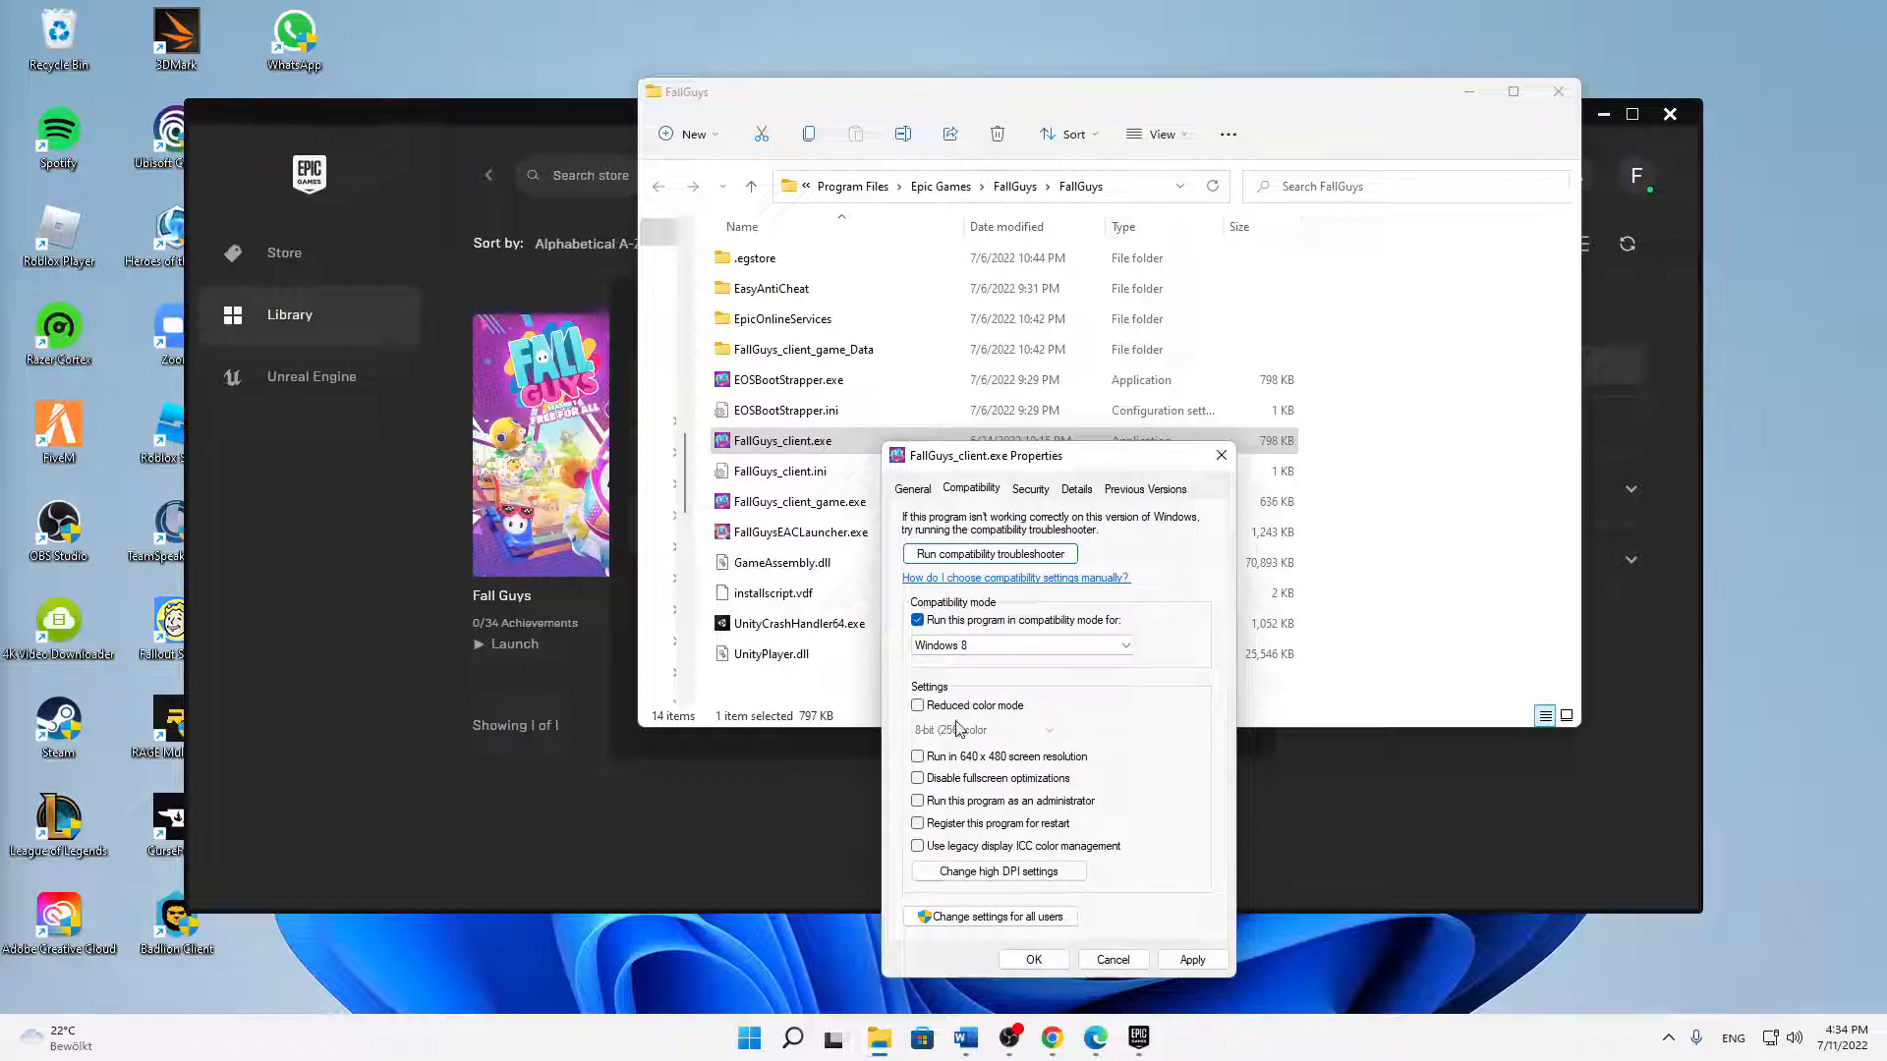
{"action": "left_click", "coordinate": [918, 779]}
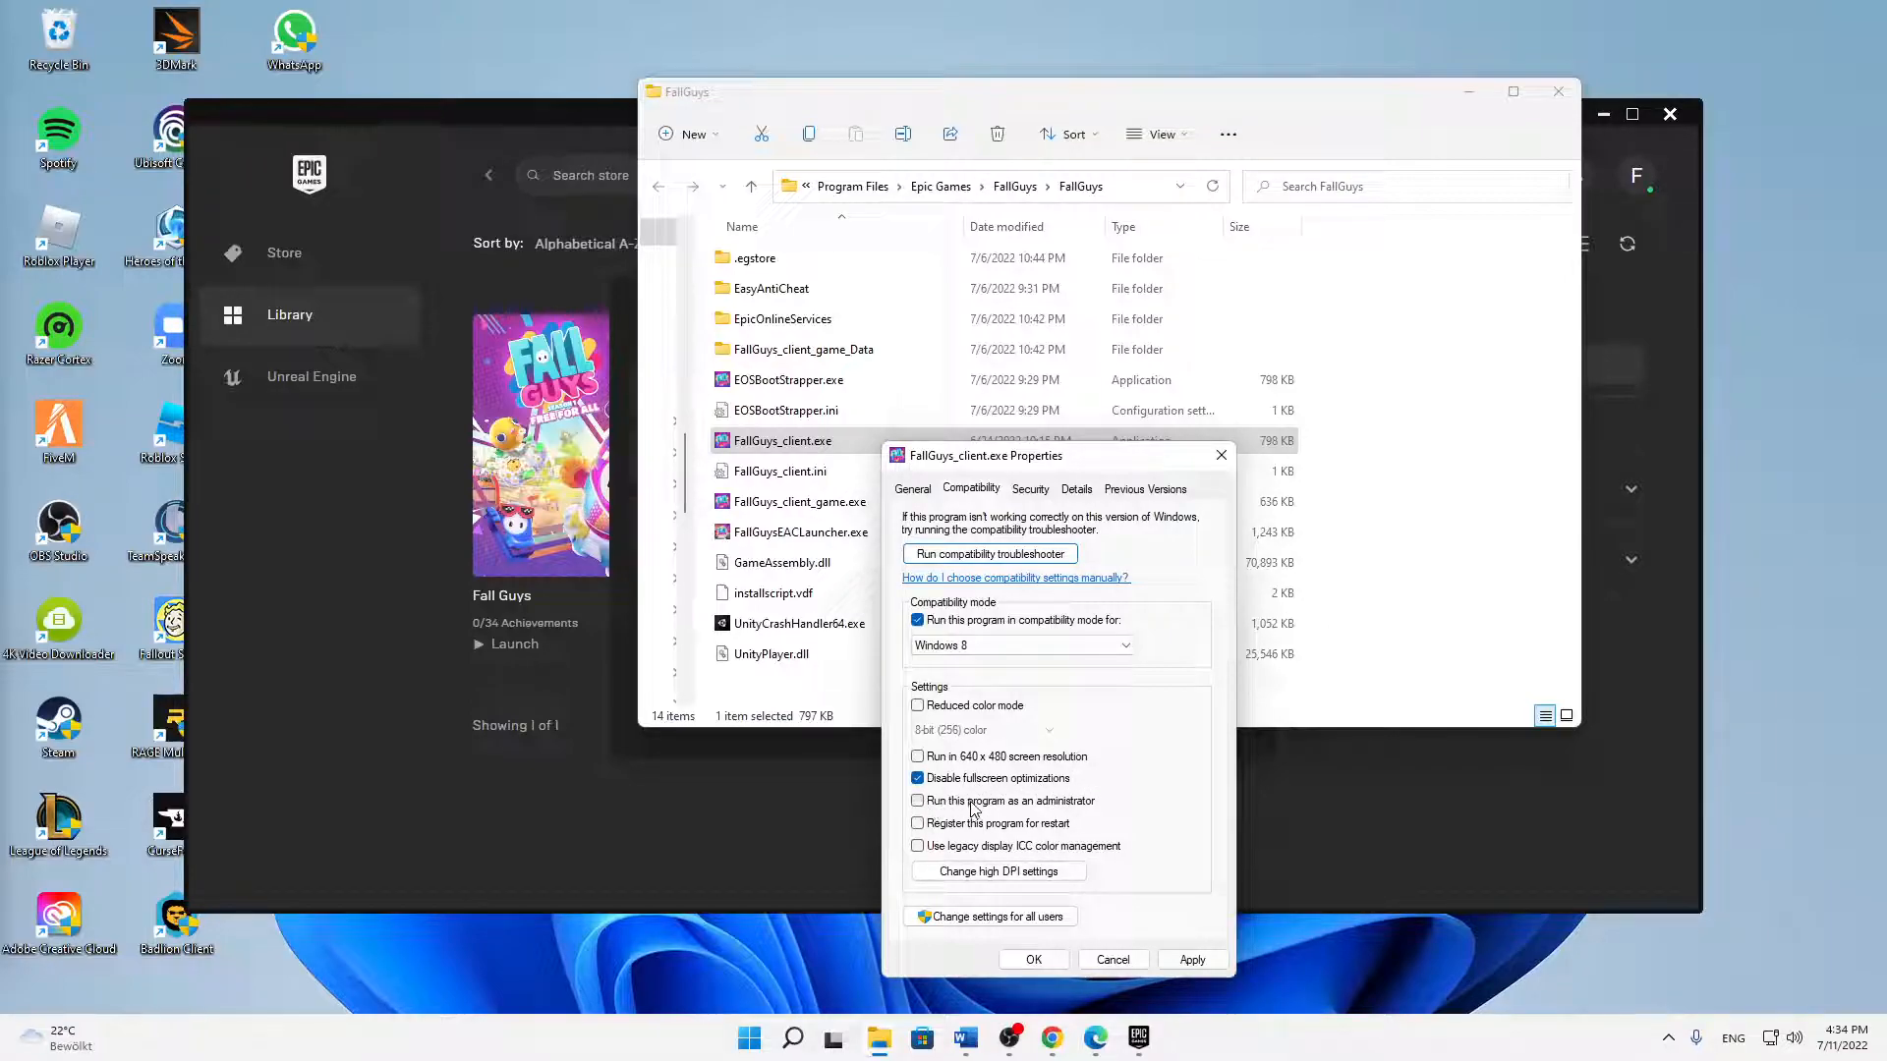
{"action": "left_click", "coordinate": [917, 800]}
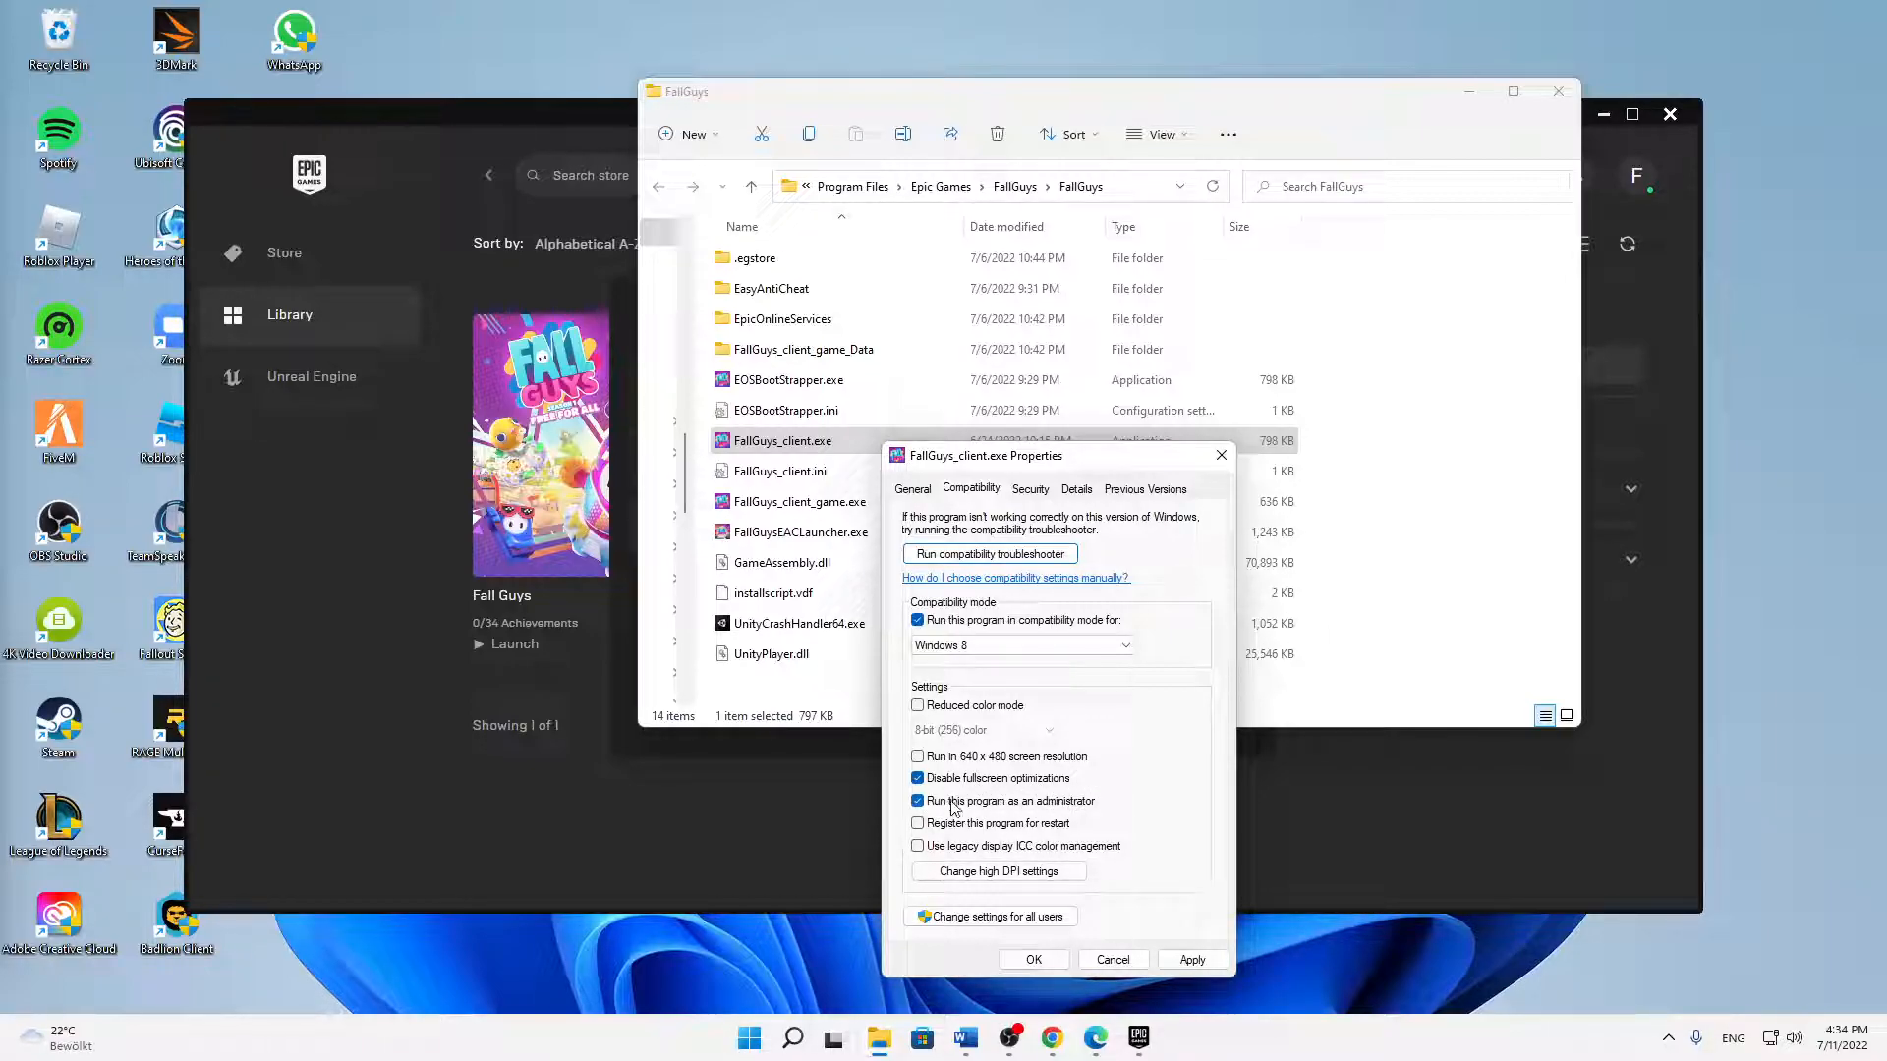
{"action": "left_click", "coordinate": [917, 799]}
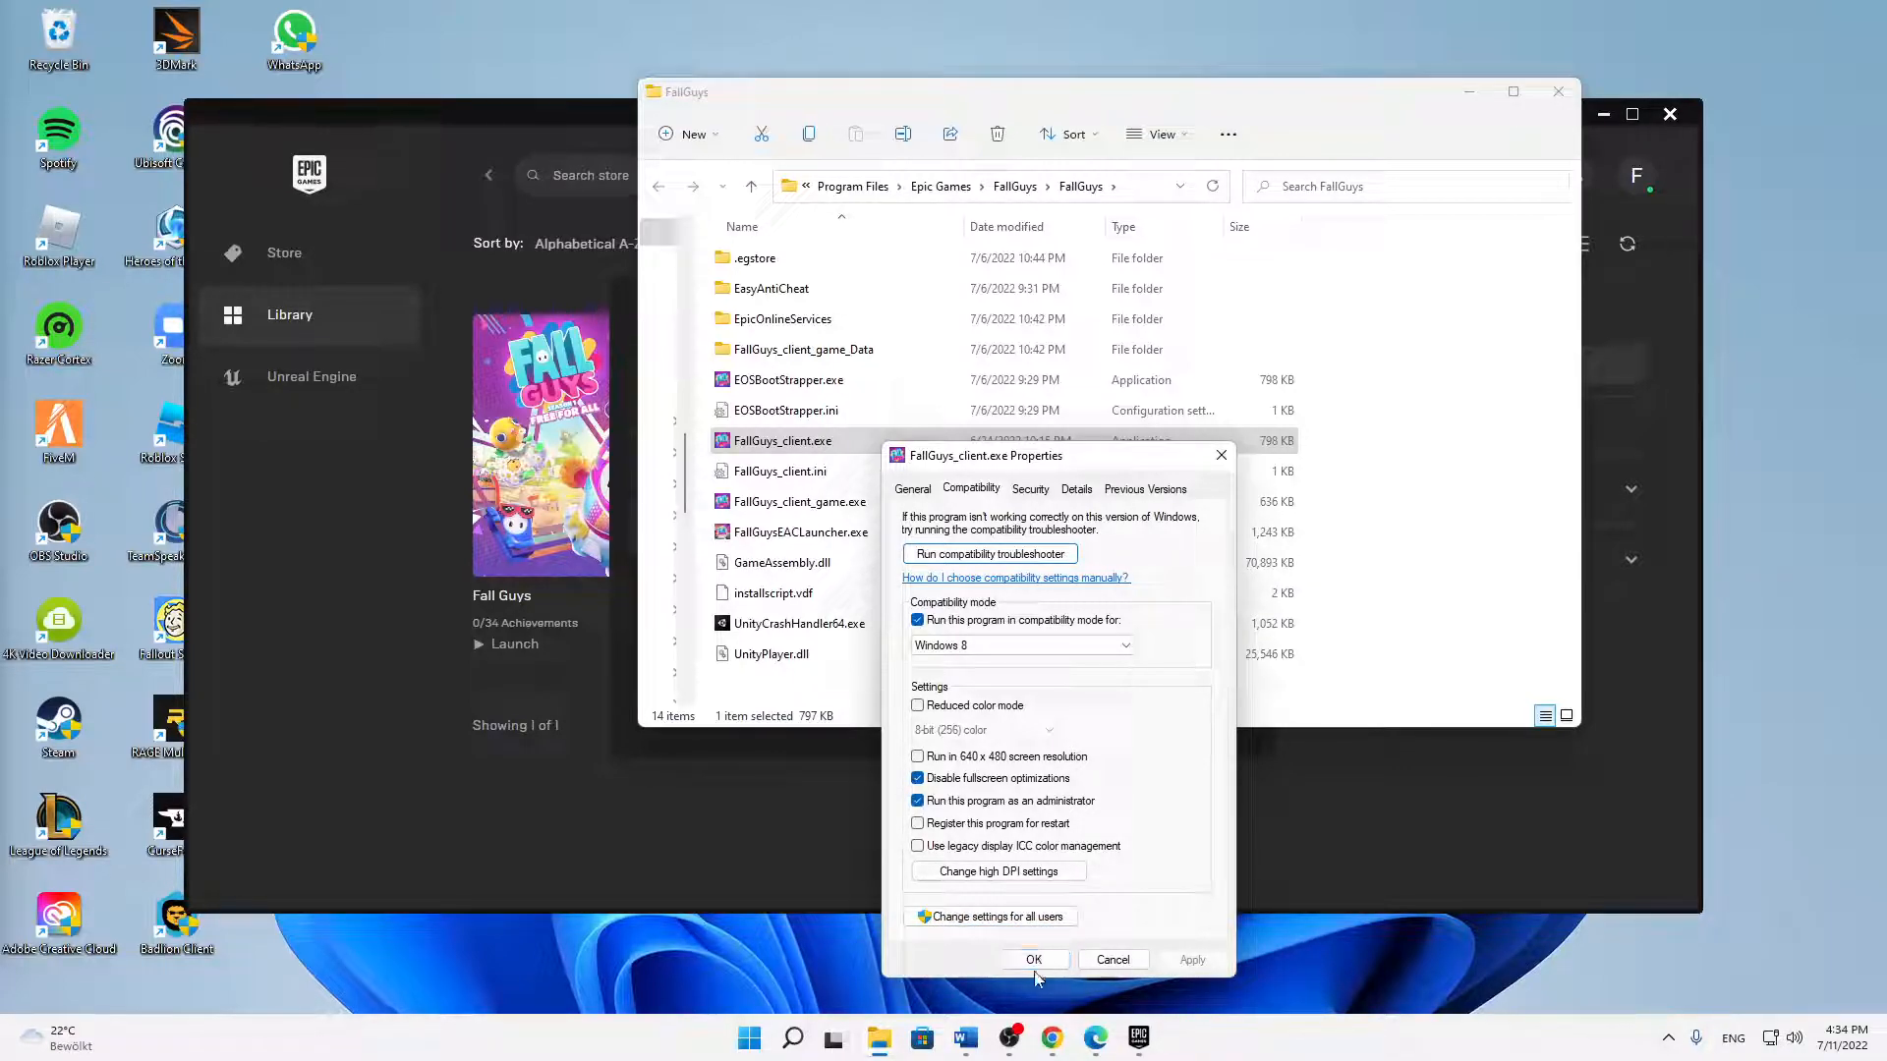
{"action": "left_click", "coordinate": [1031, 959]}
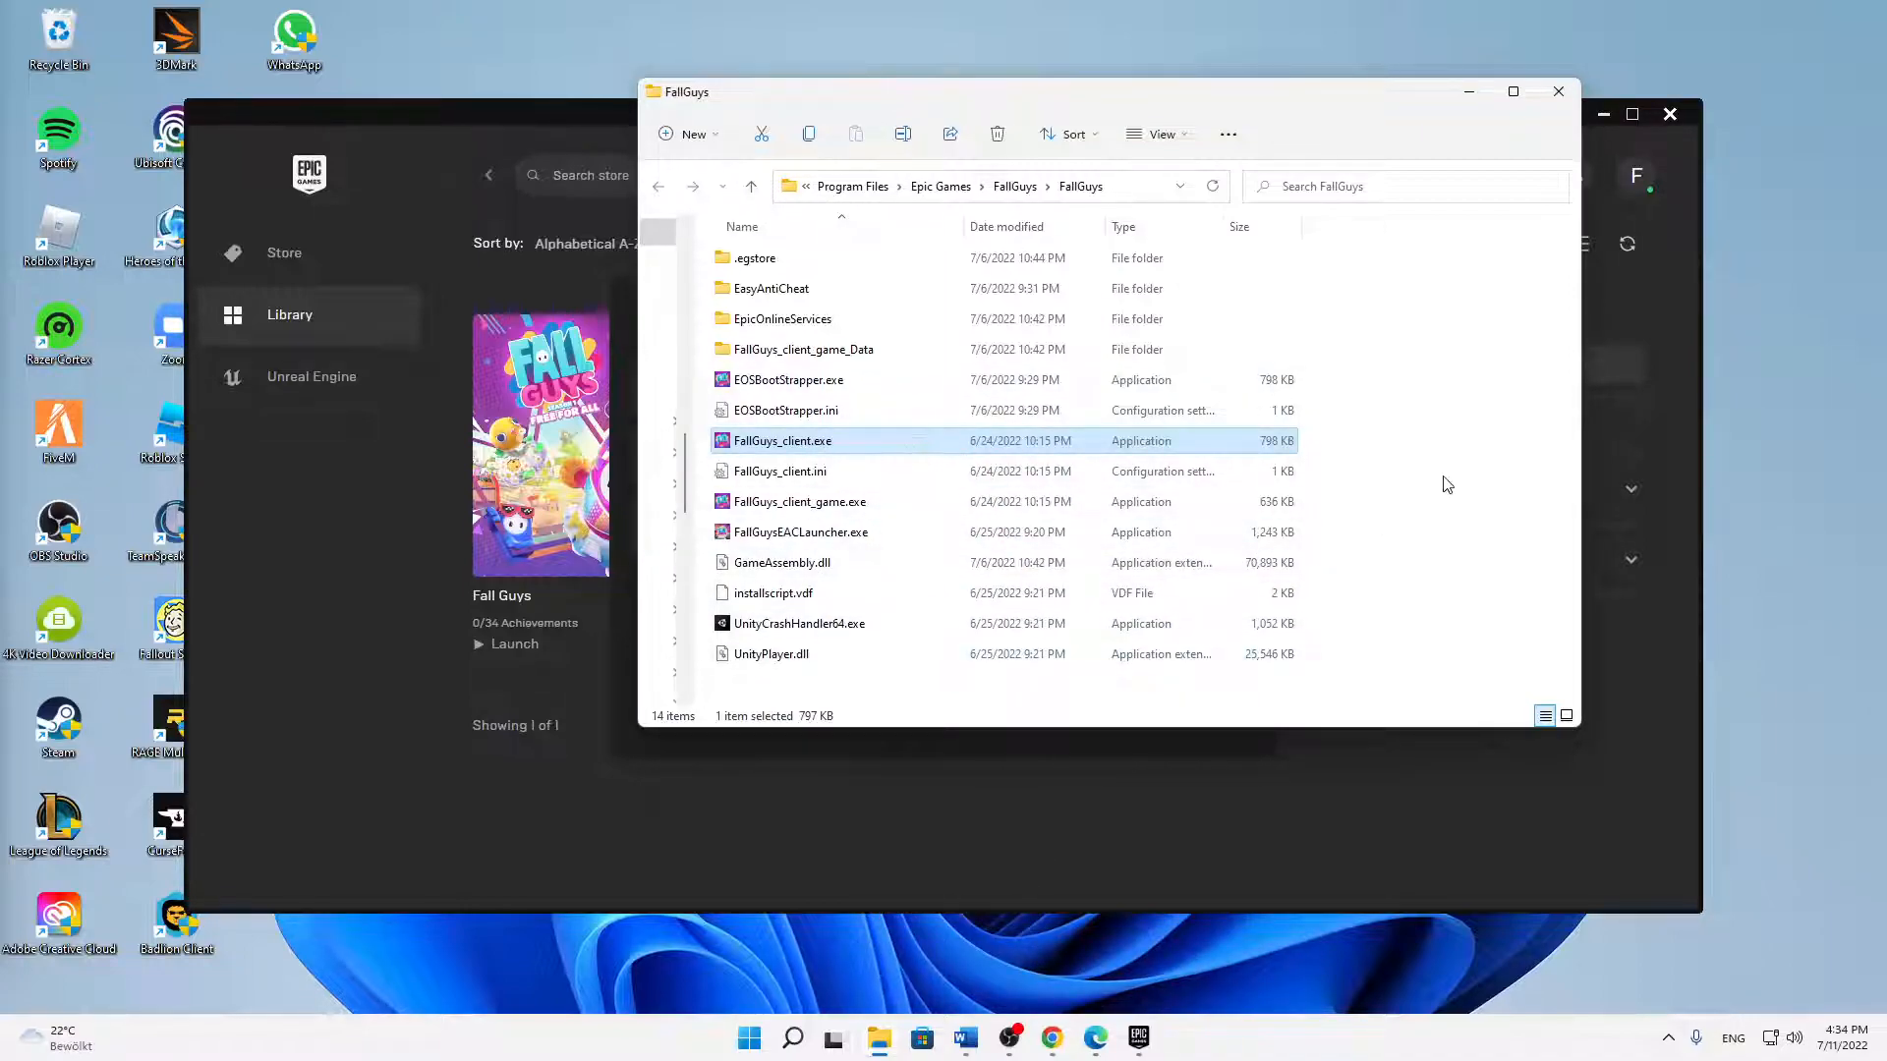
Step: Close the FallGuys folder and reach Add or remove programs via a Windows Search for 'setting'
{"action": "left_click", "coordinate": [1557, 92]}
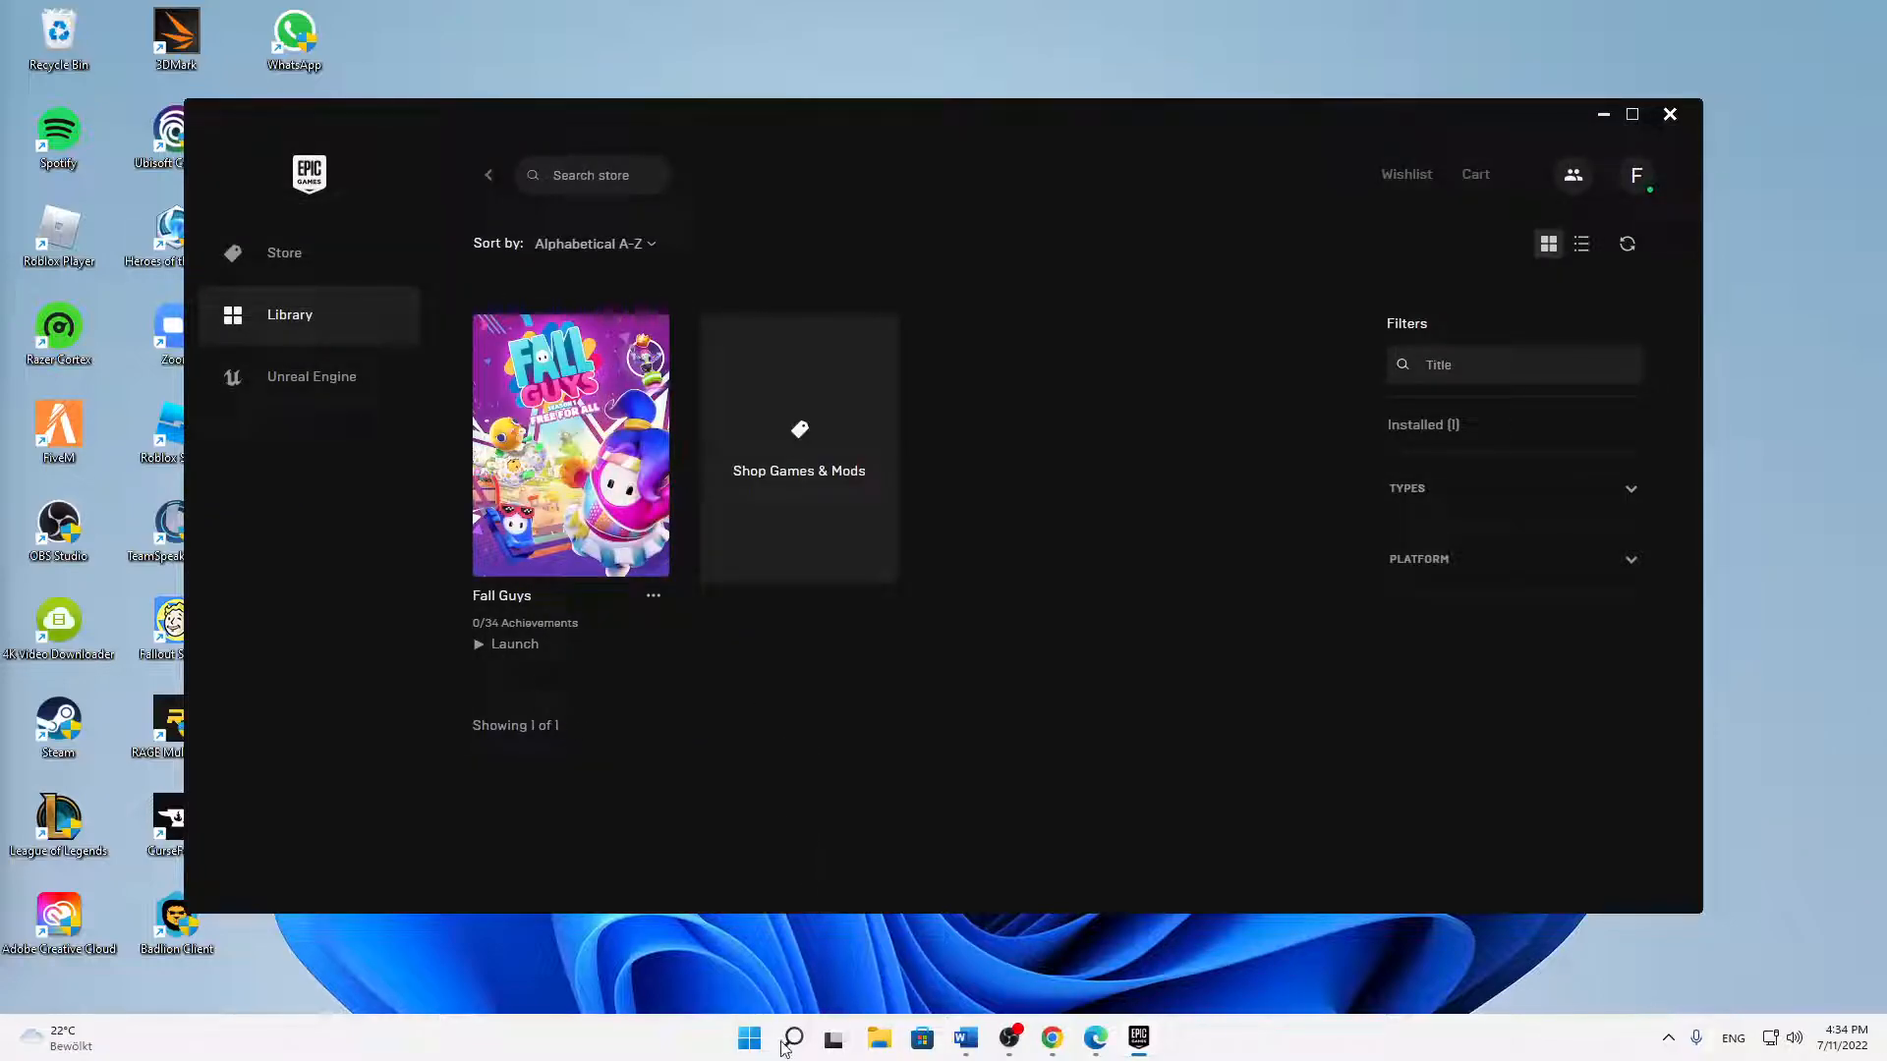
{"action": "left_click", "coordinate": [790, 1037]}
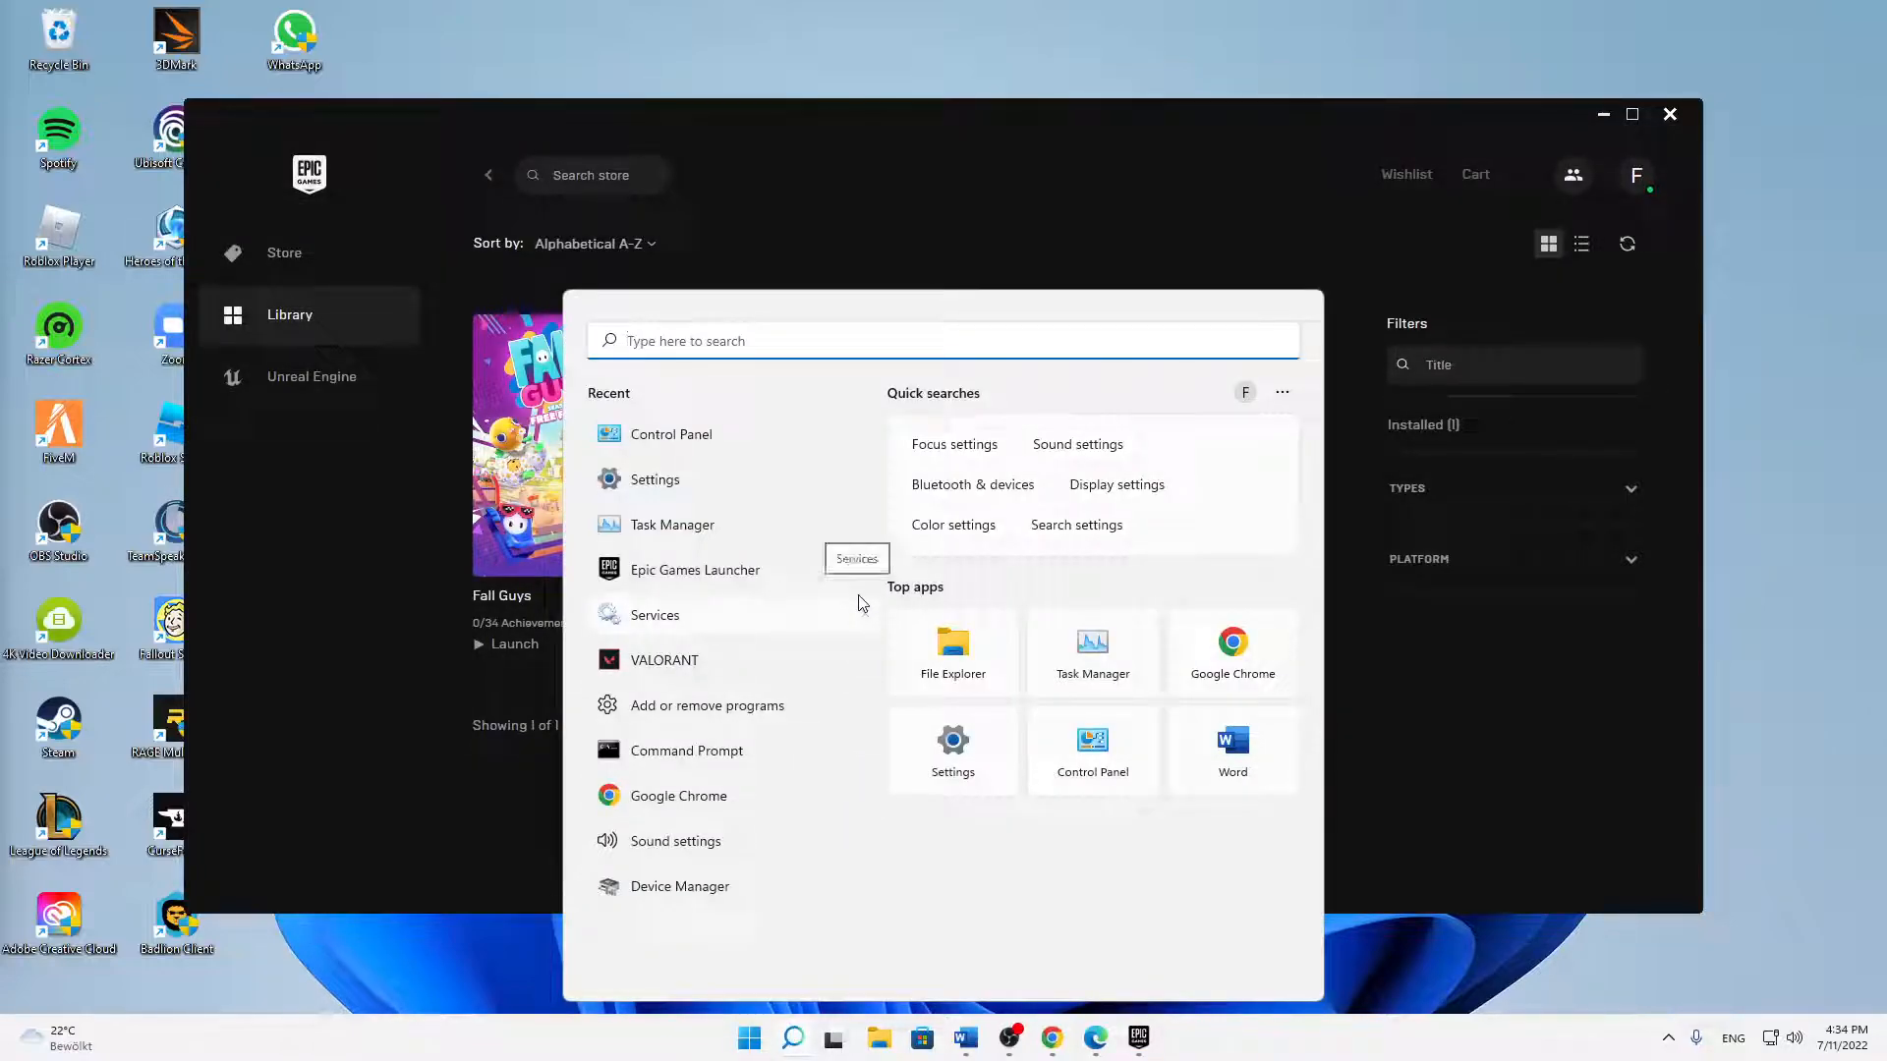
{"action": "type", "text": "setting"}
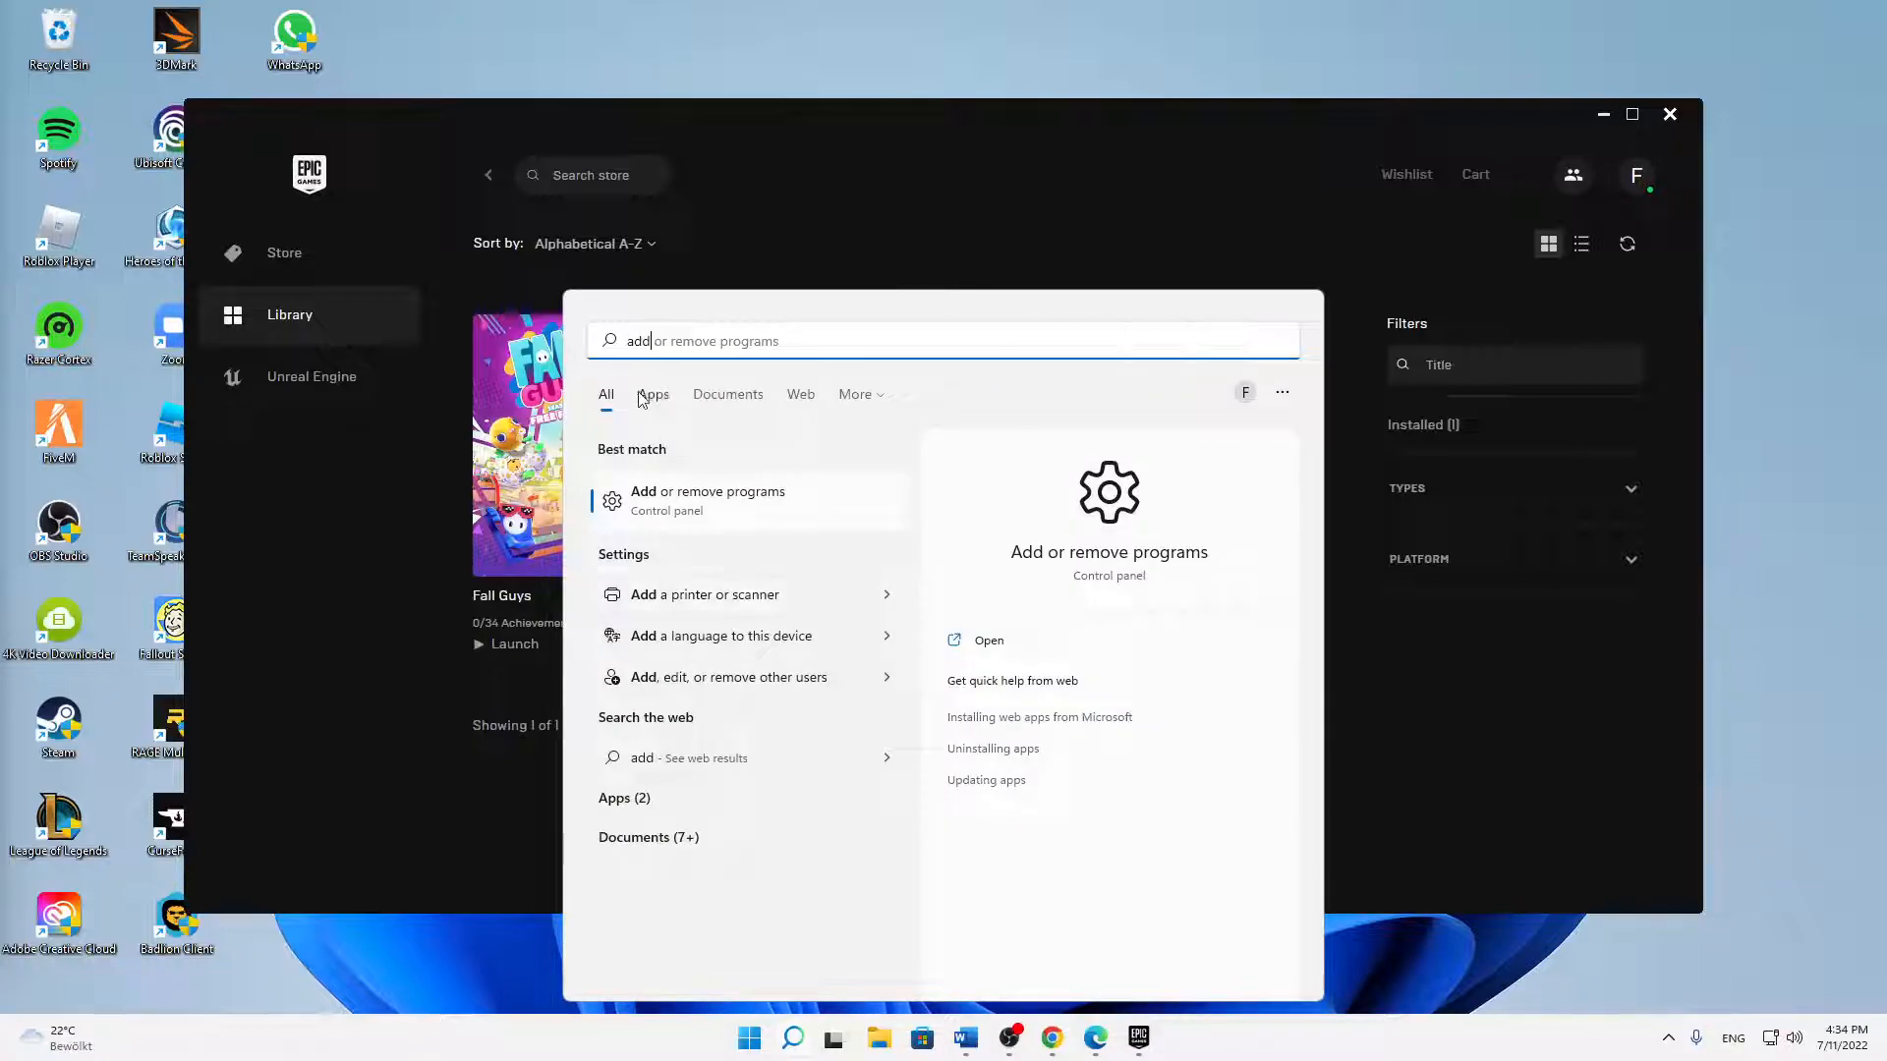
{"action": "left_click", "coordinate": [707, 499]}
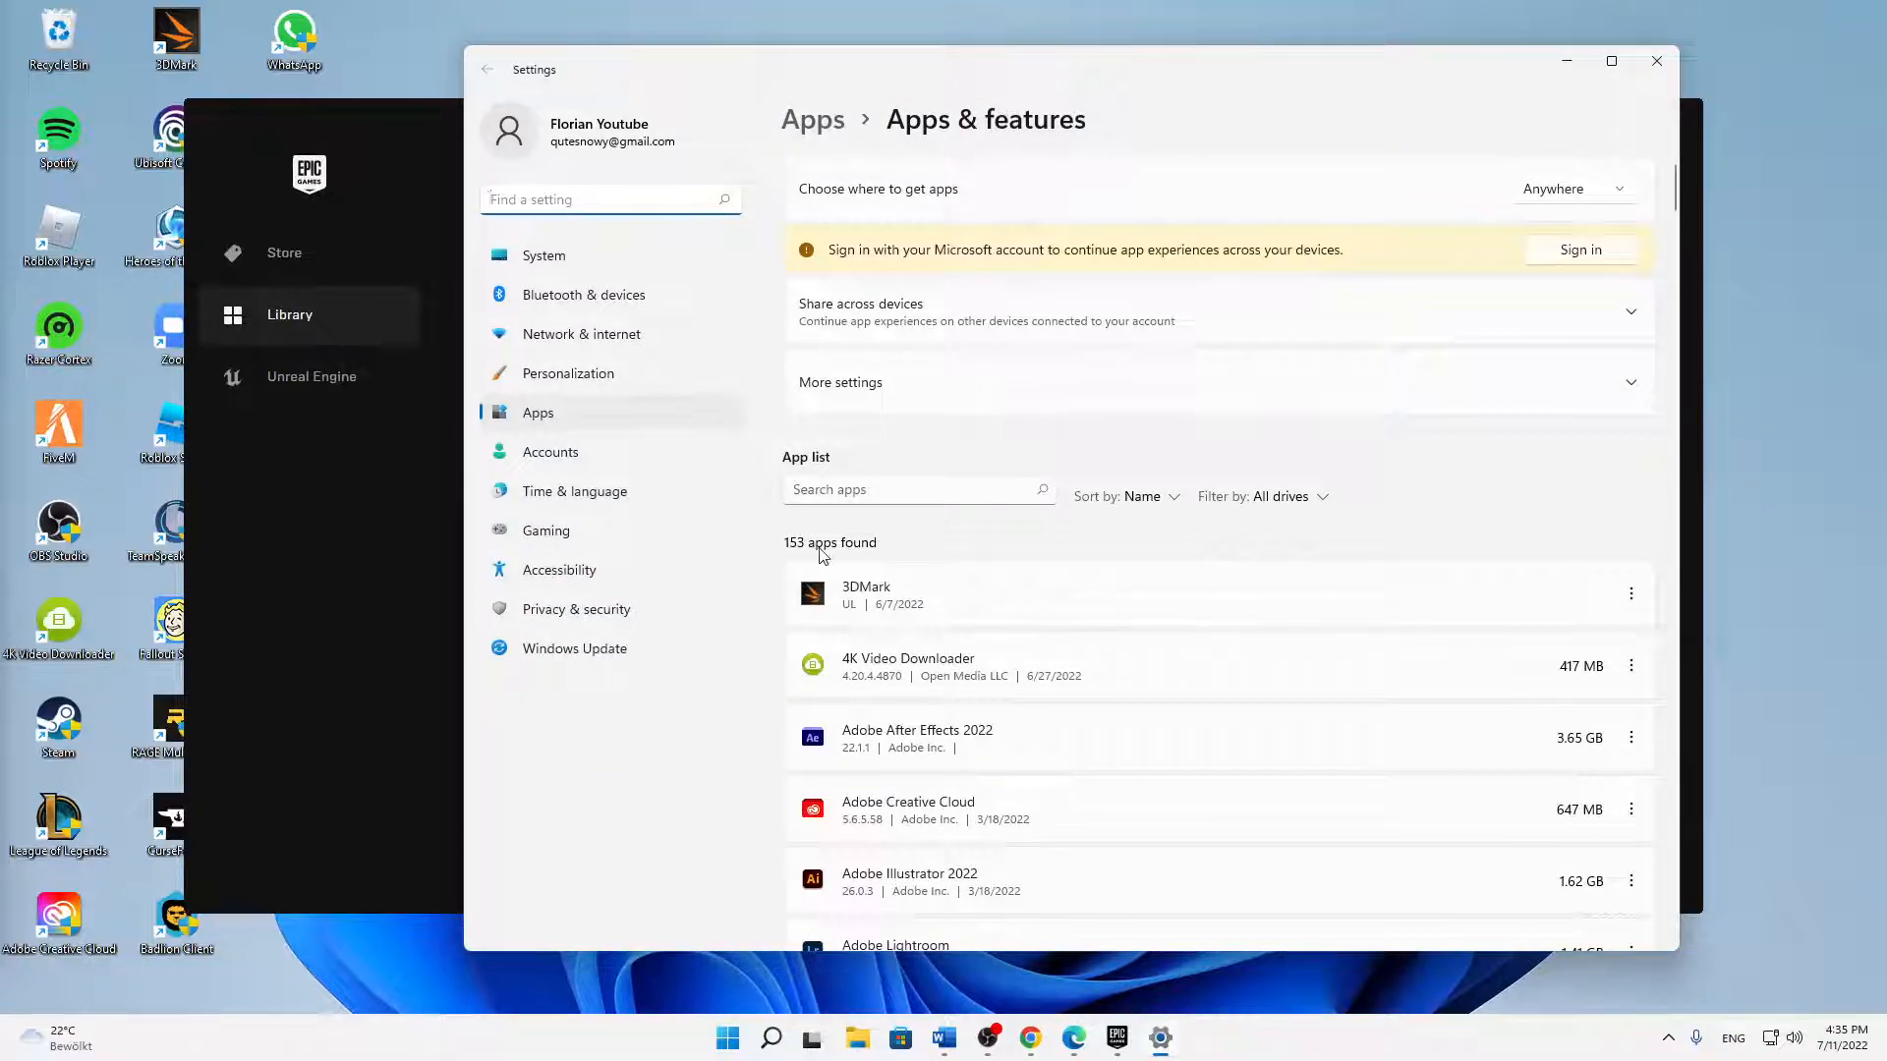
Step: Filter the app list by 'epic', choose Uninstall for Epic Online Services, then close the Epic Games Launcher
{"action": "type", "text": "e"}
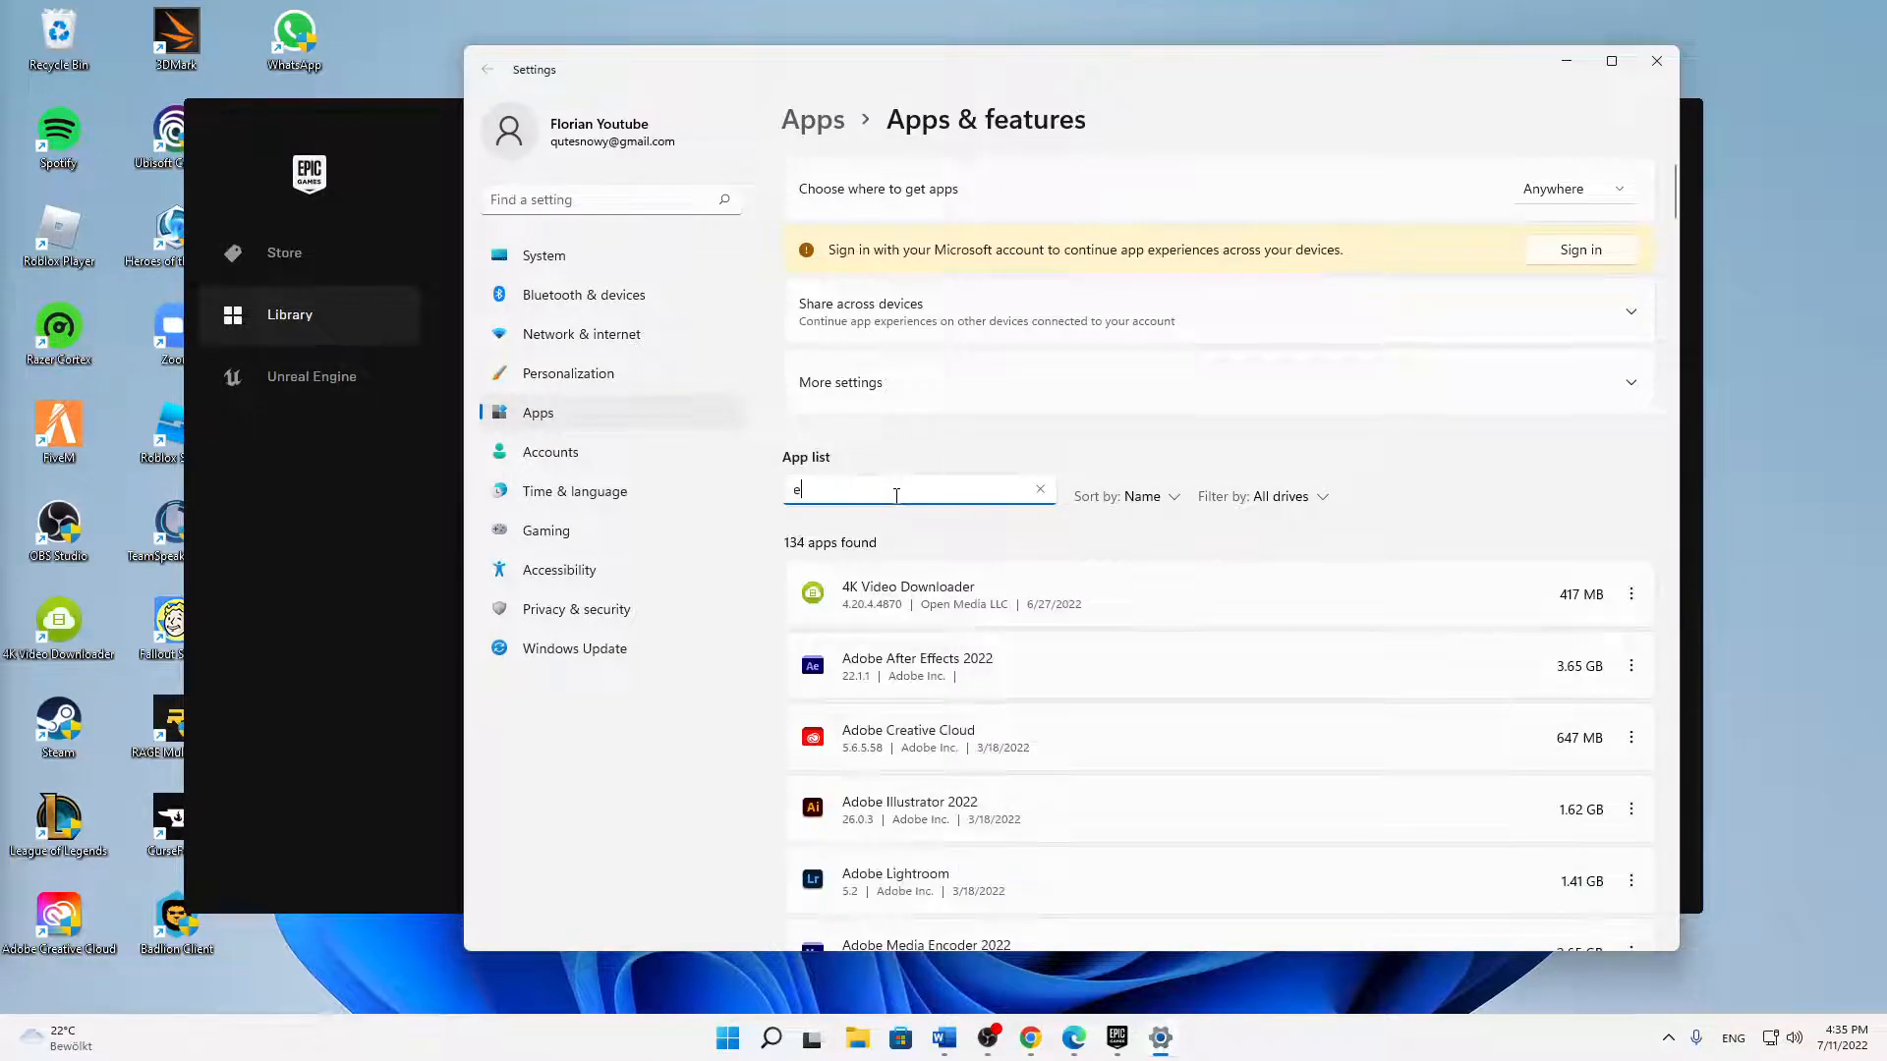
{"action": "type", "text": "pic"}
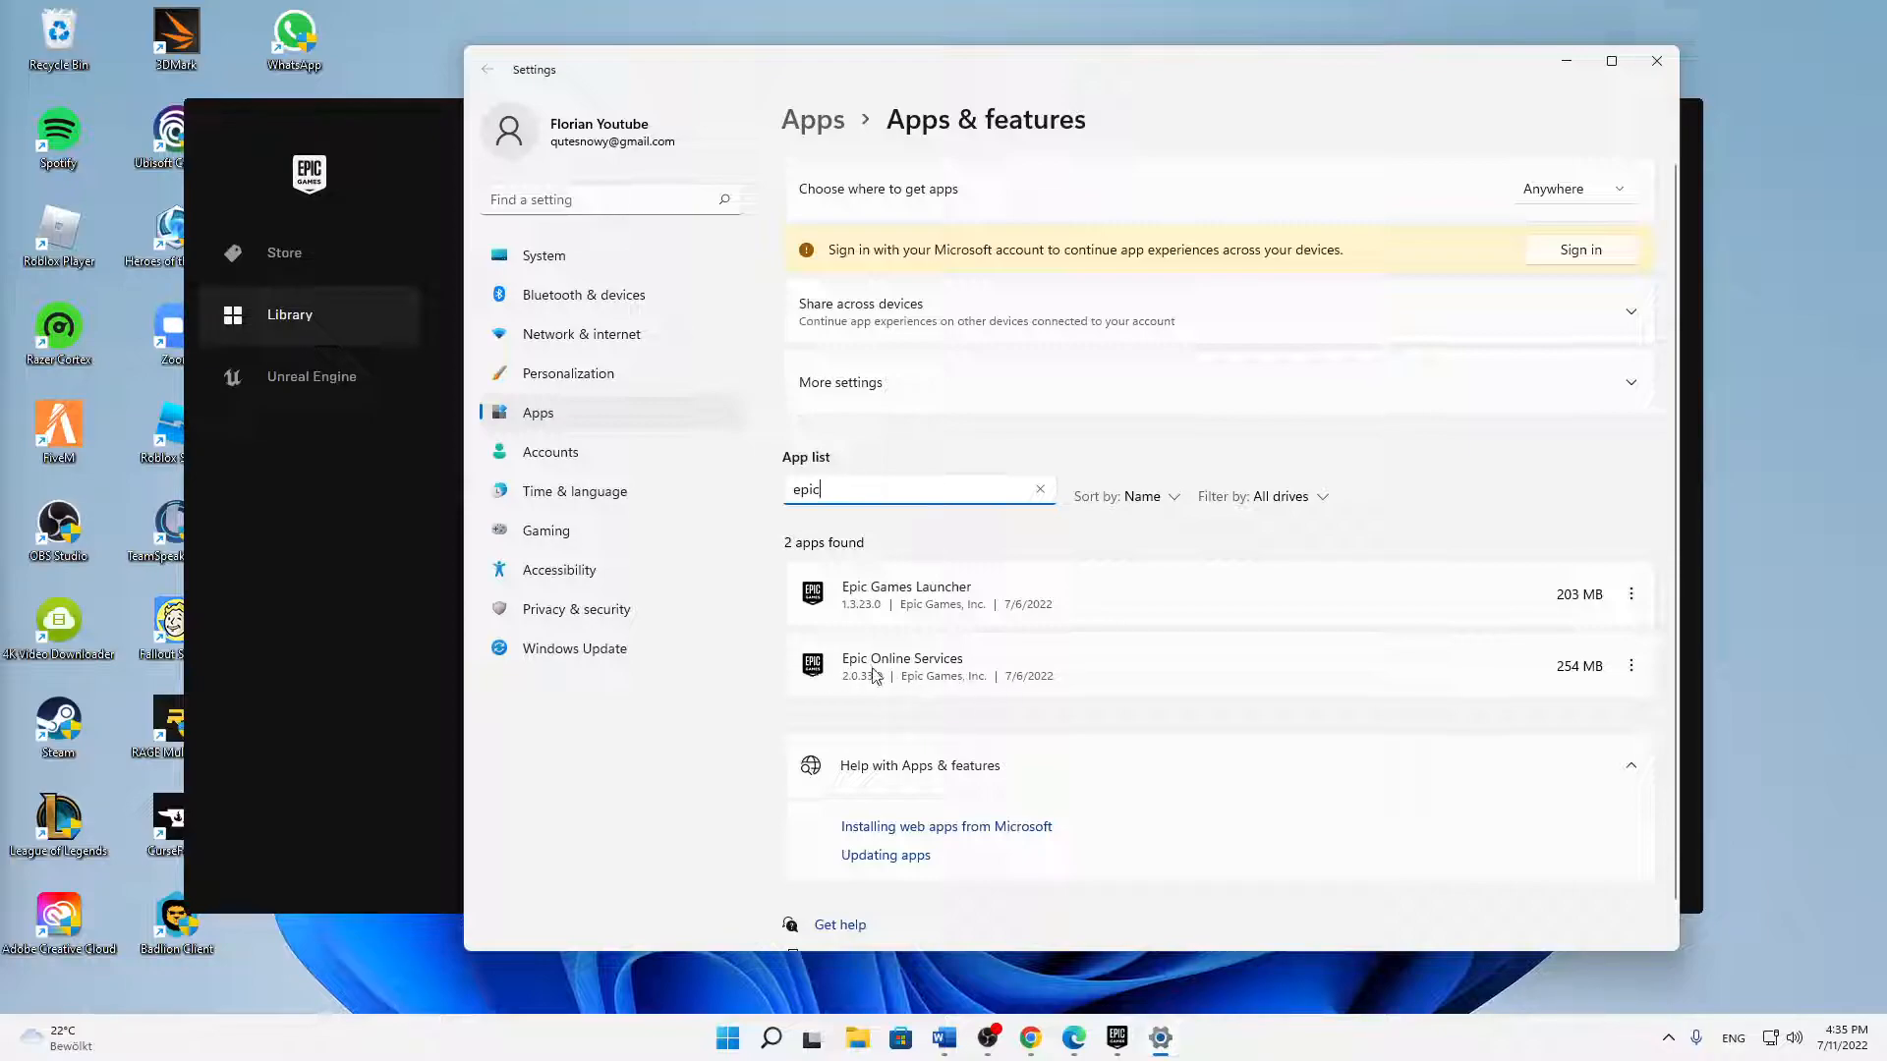
{"action": "mouse_move", "coordinate": [1598, 656]}
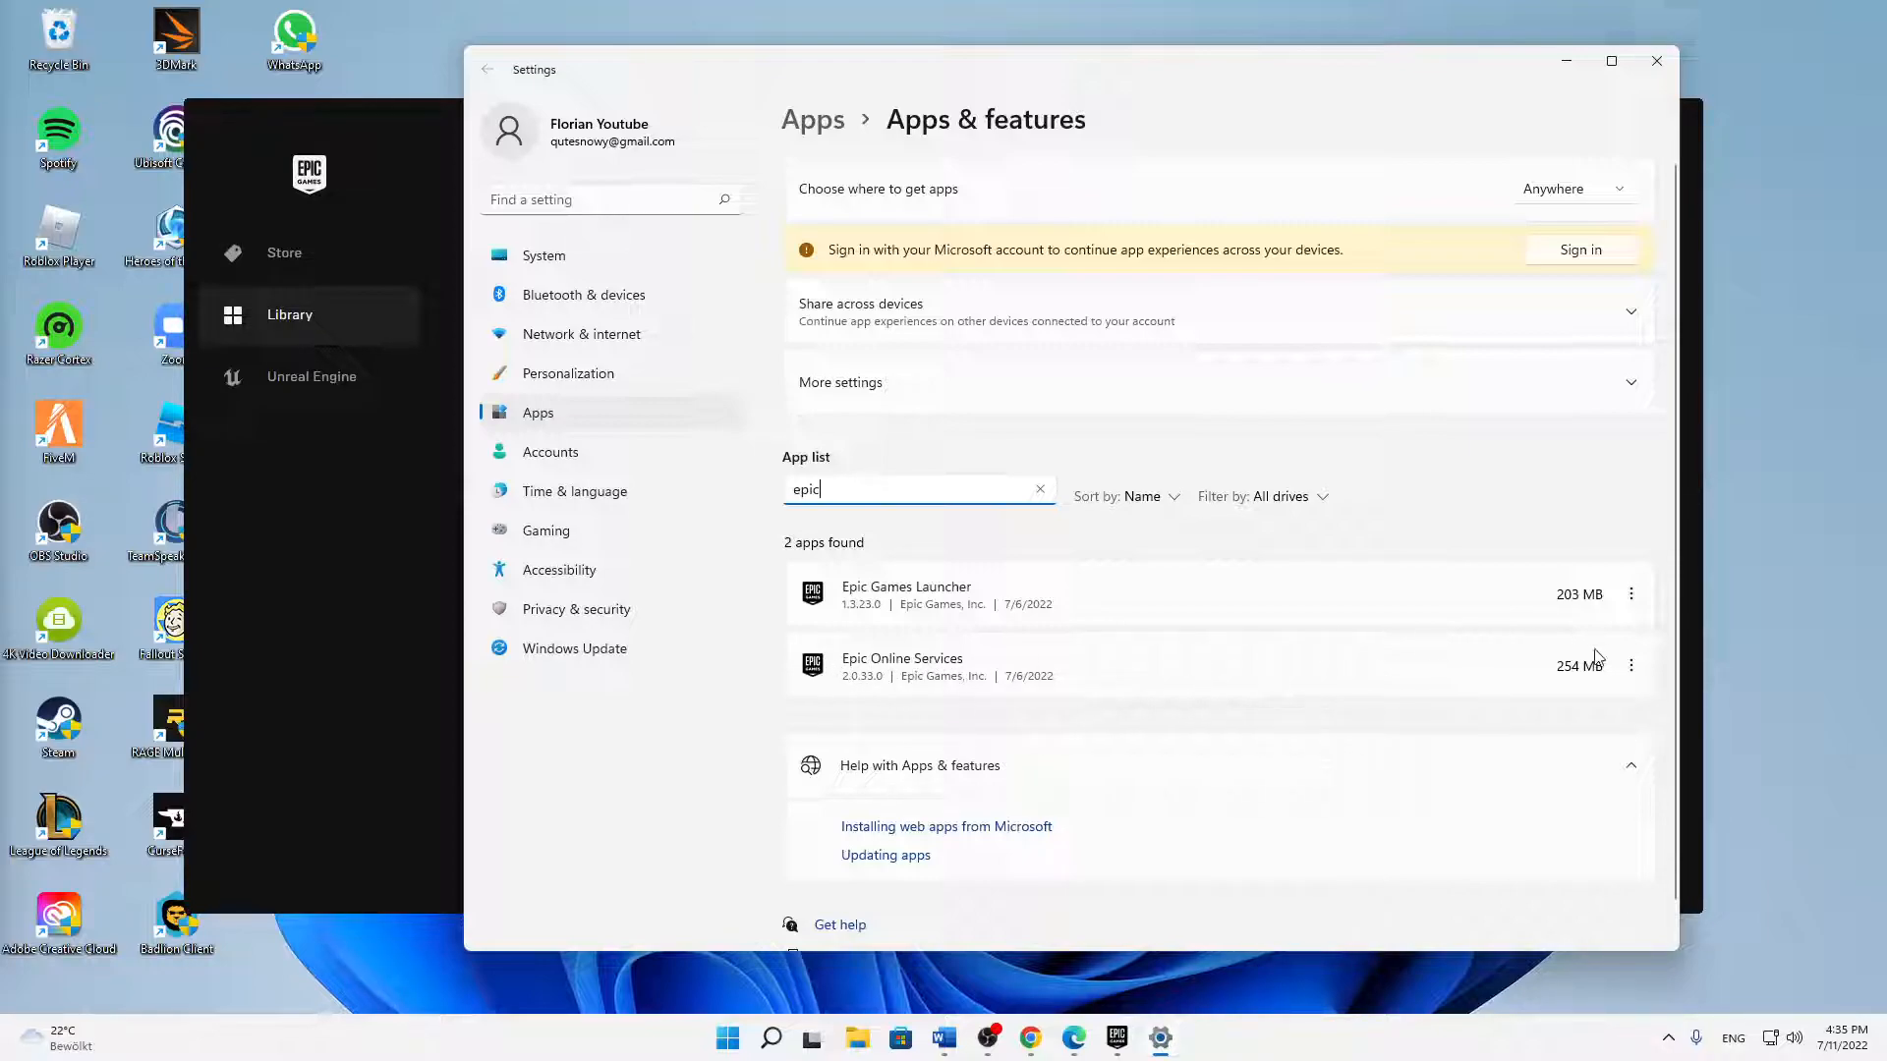
{"action": "left_click", "coordinate": [1631, 665]}
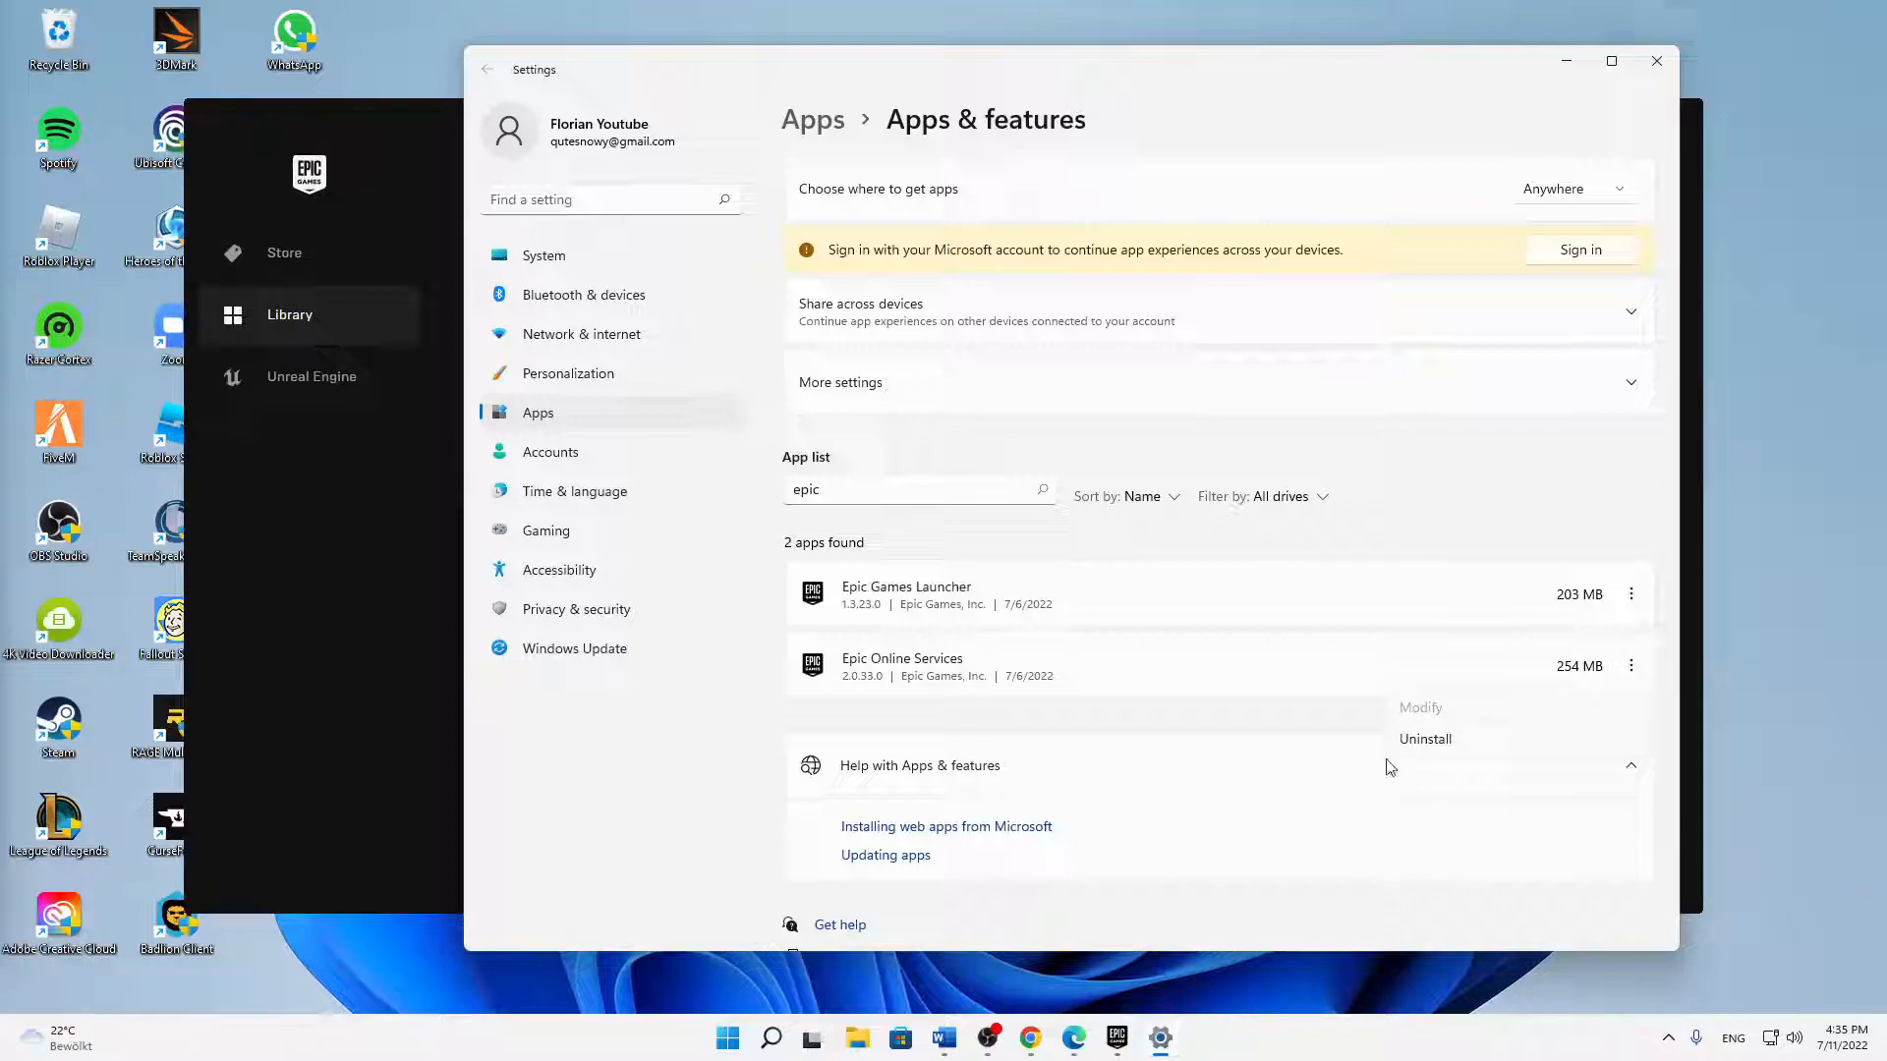
{"action": "left_click", "coordinate": [1423, 737]}
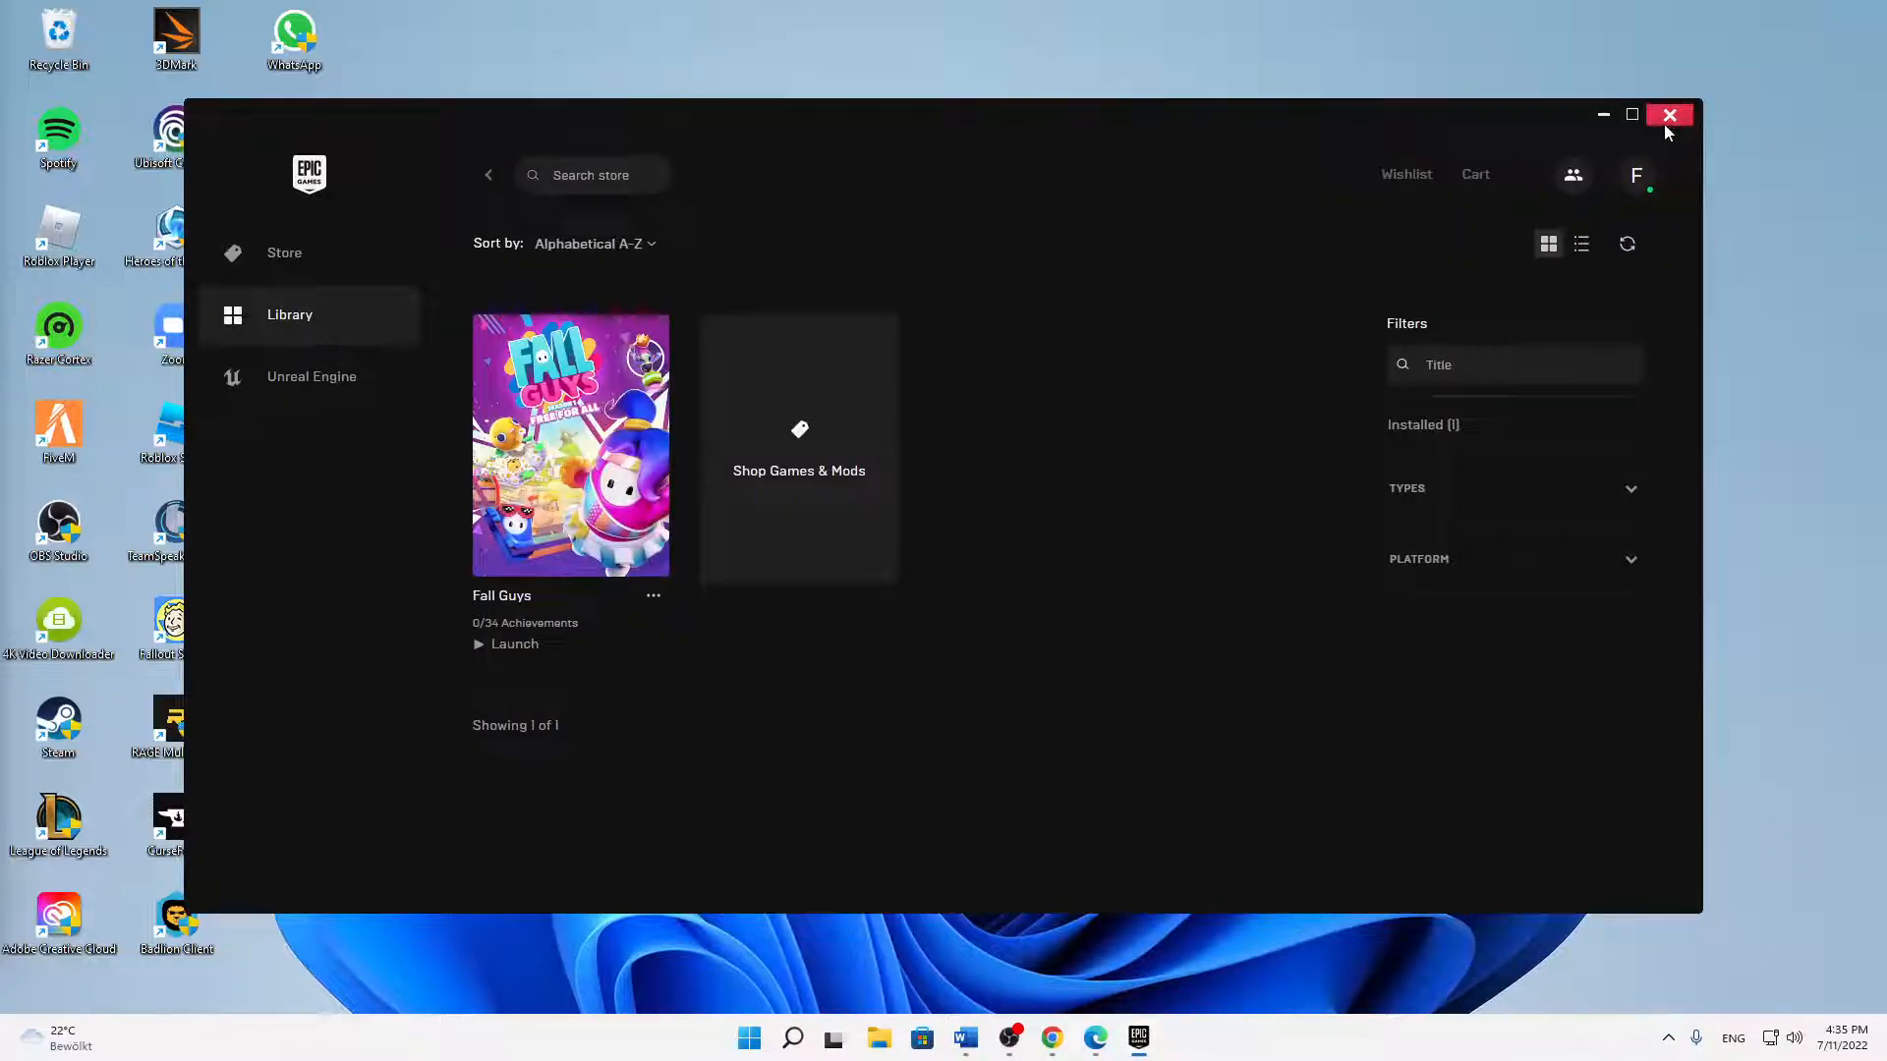
{"action": "left_click", "coordinate": [1669, 114]}
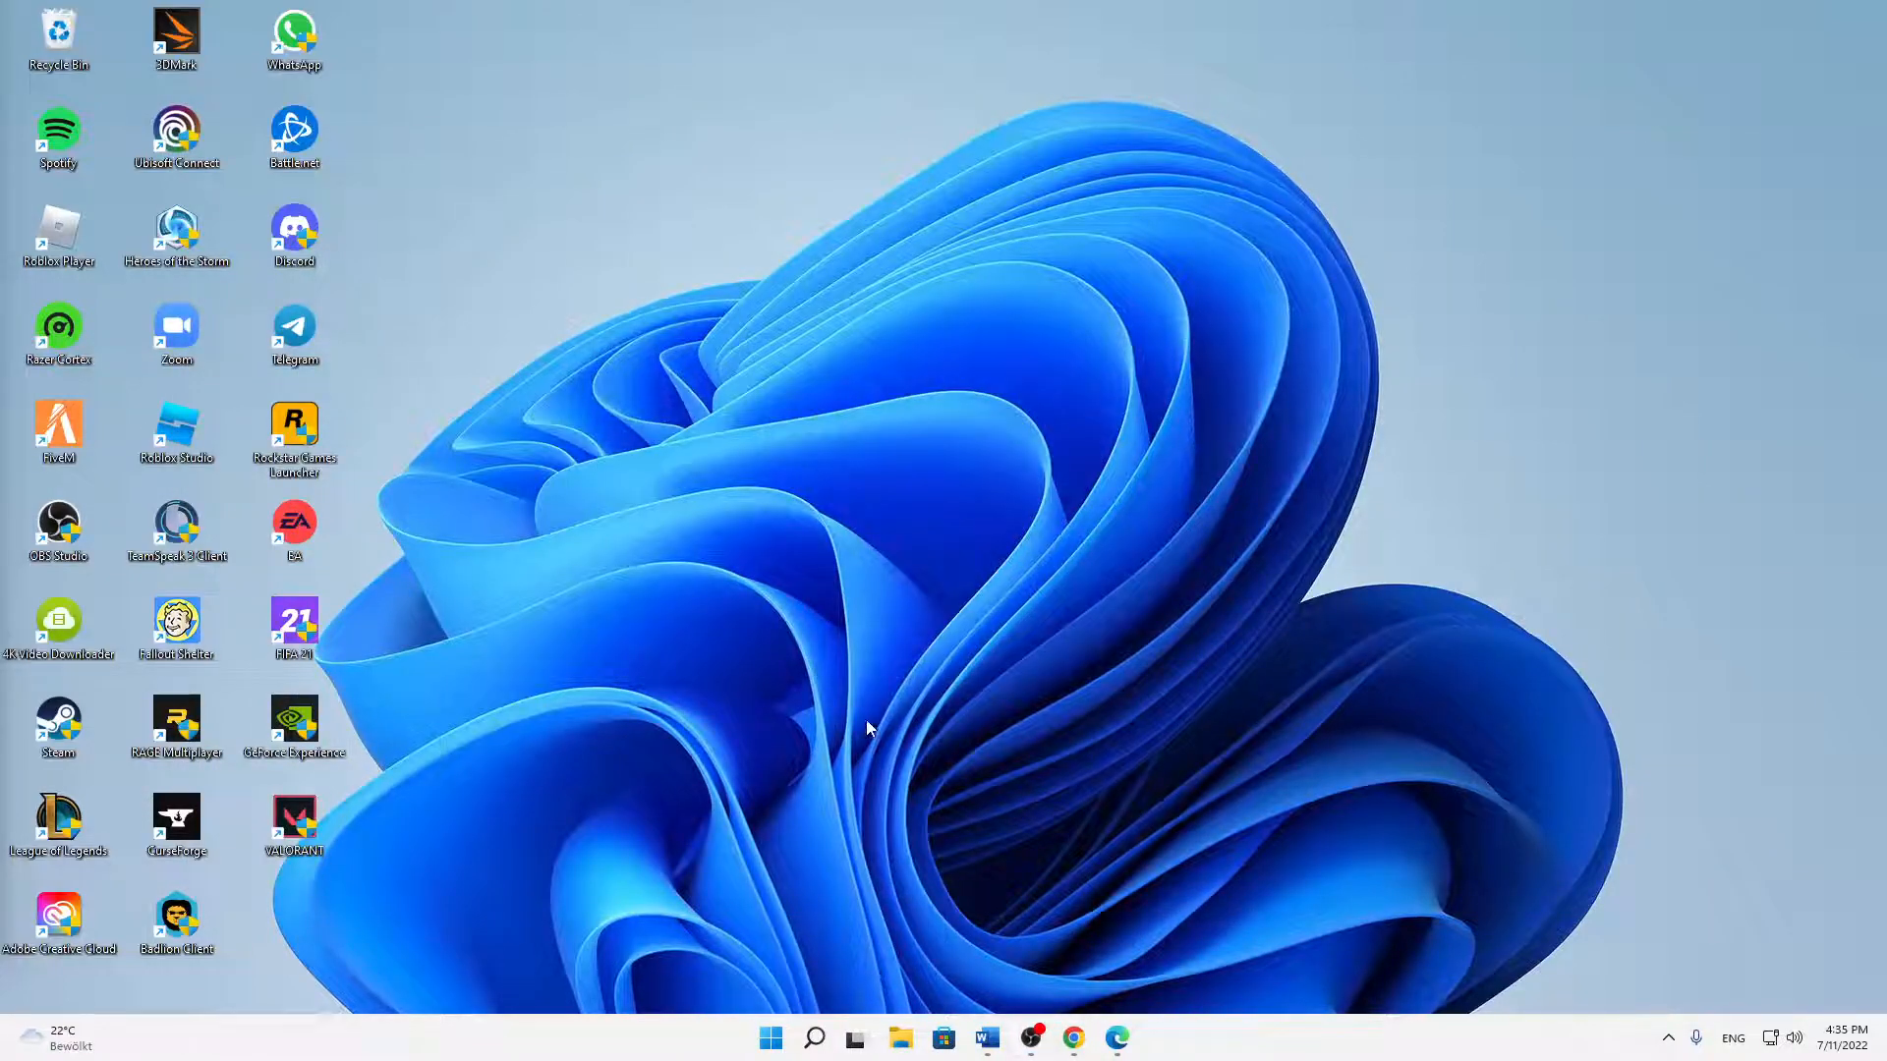